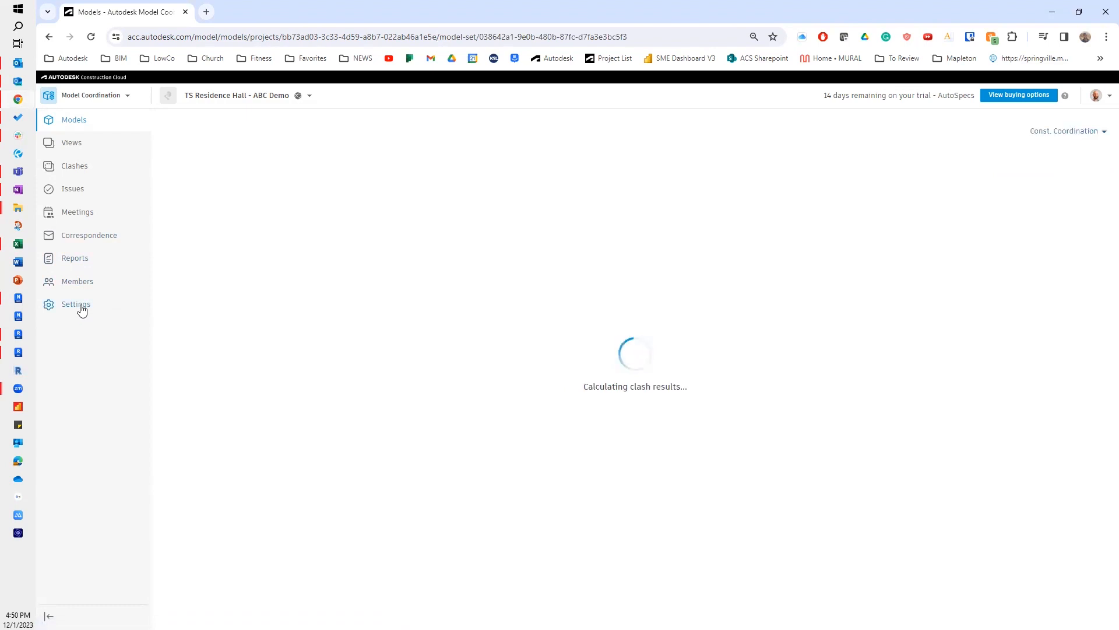
# - Show the Coordination spaces list in project settings, listing Const. Coordination with clash detection on
pyautogui.click(76, 303)
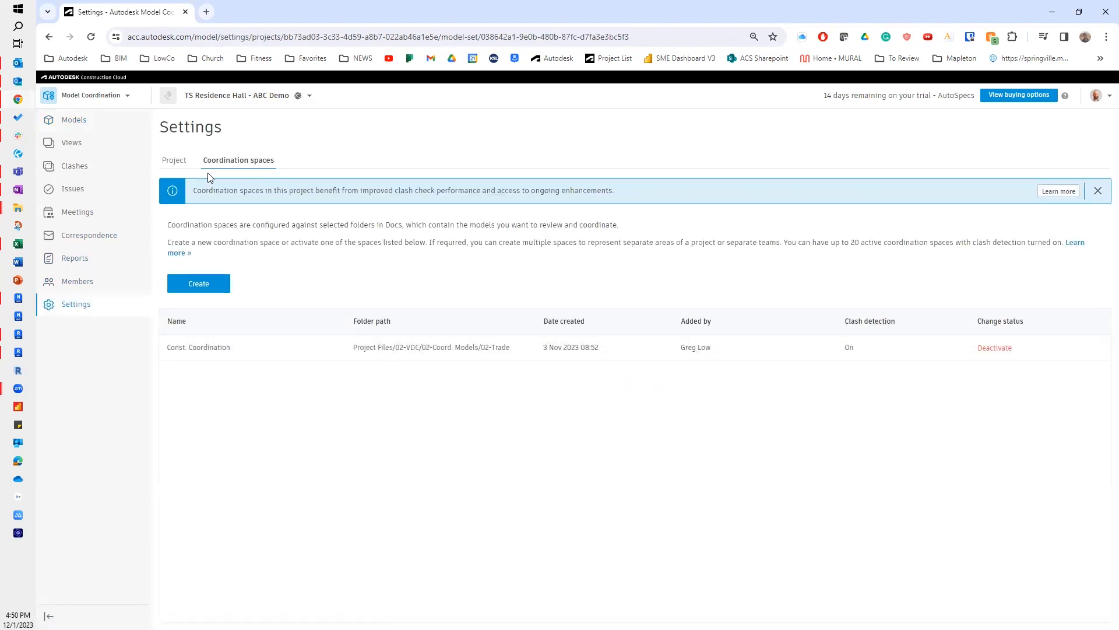
pyautogui.click(174, 159)
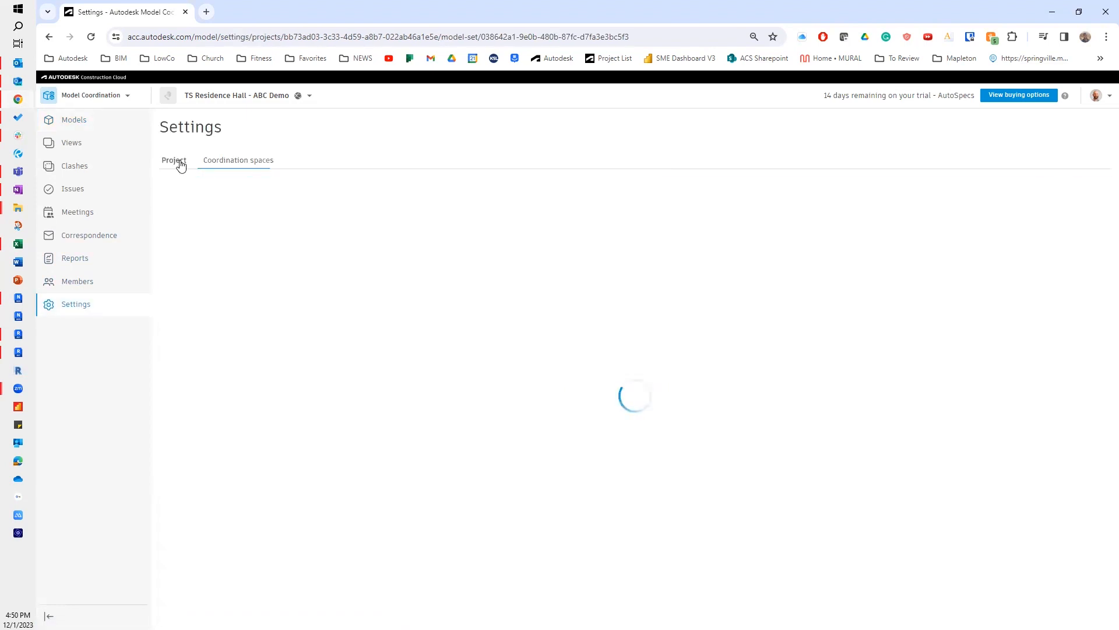
pyautogui.click(174, 160)
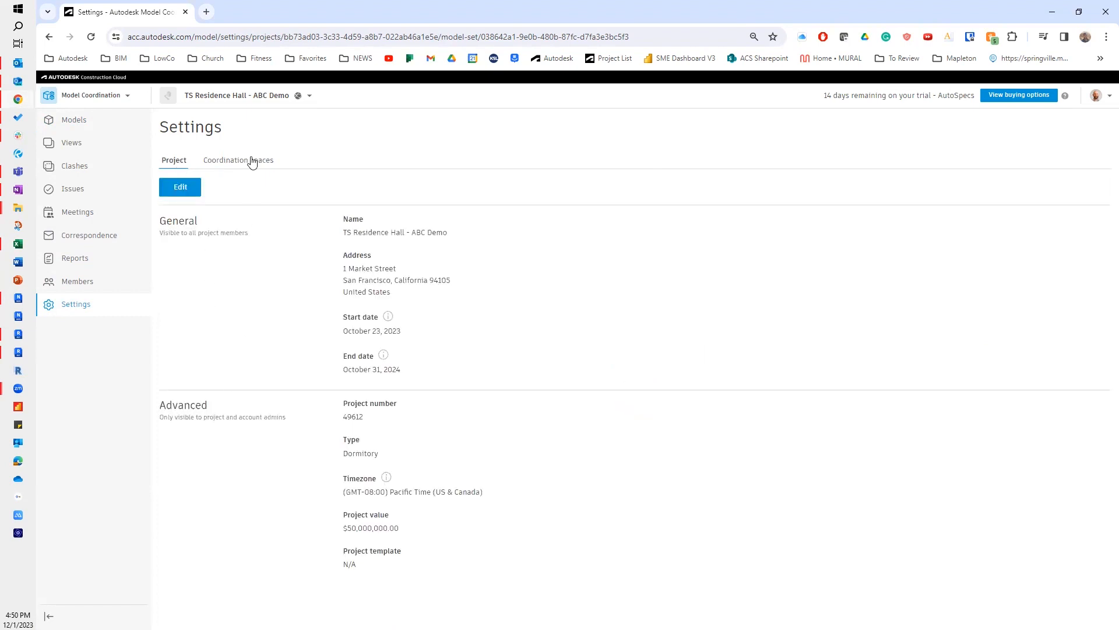
pyautogui.click(237, 160)
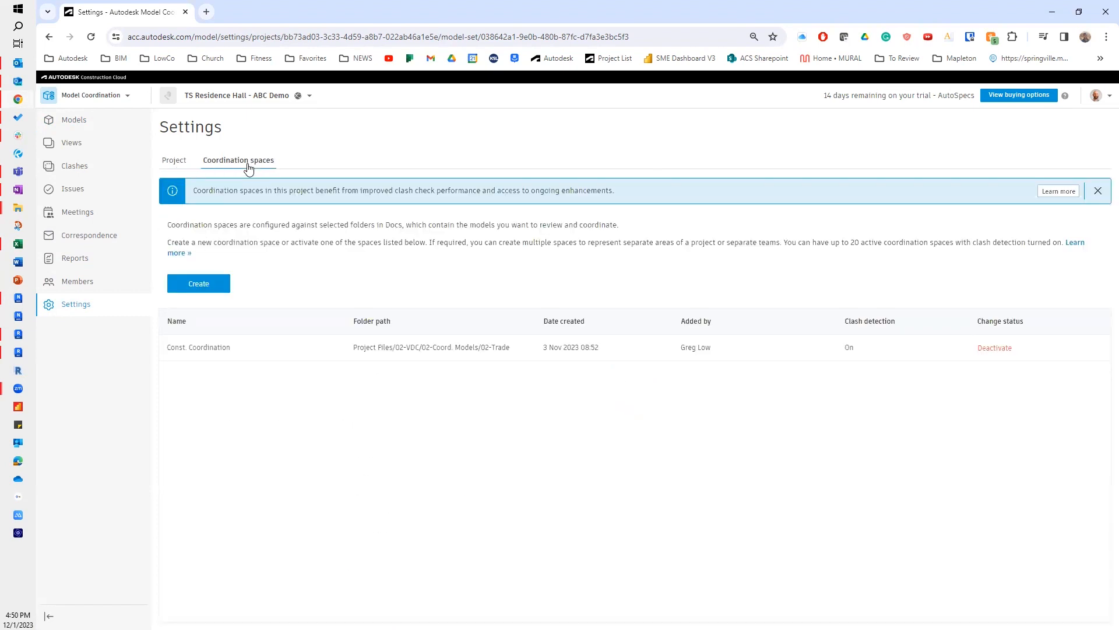
pyautogui.moveTo(221, 395)
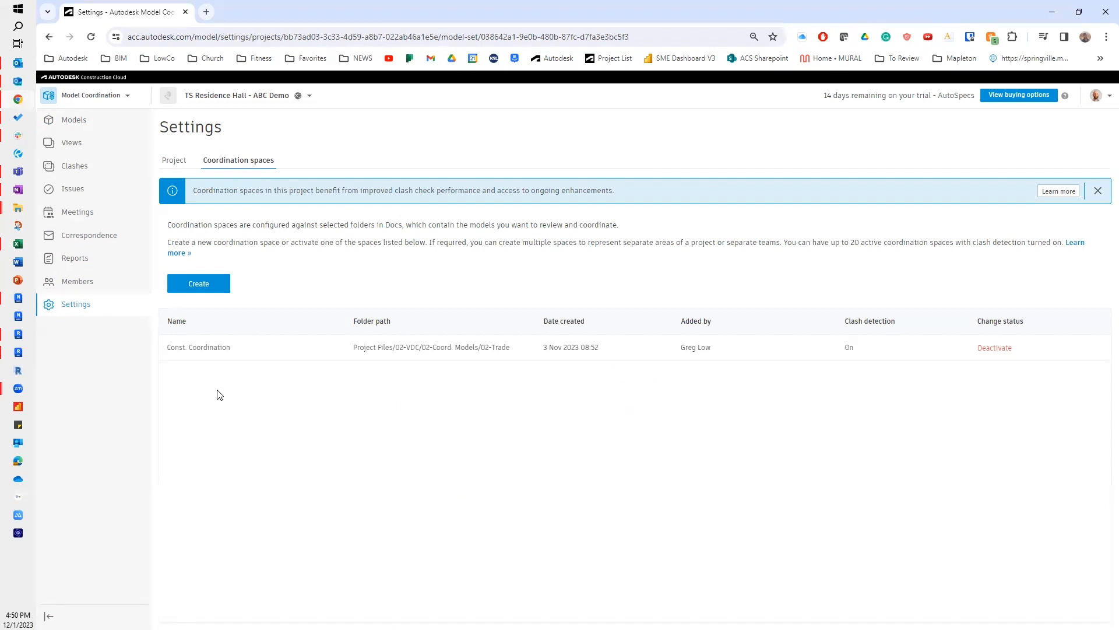
pyautogui.moveTo(198, 282)
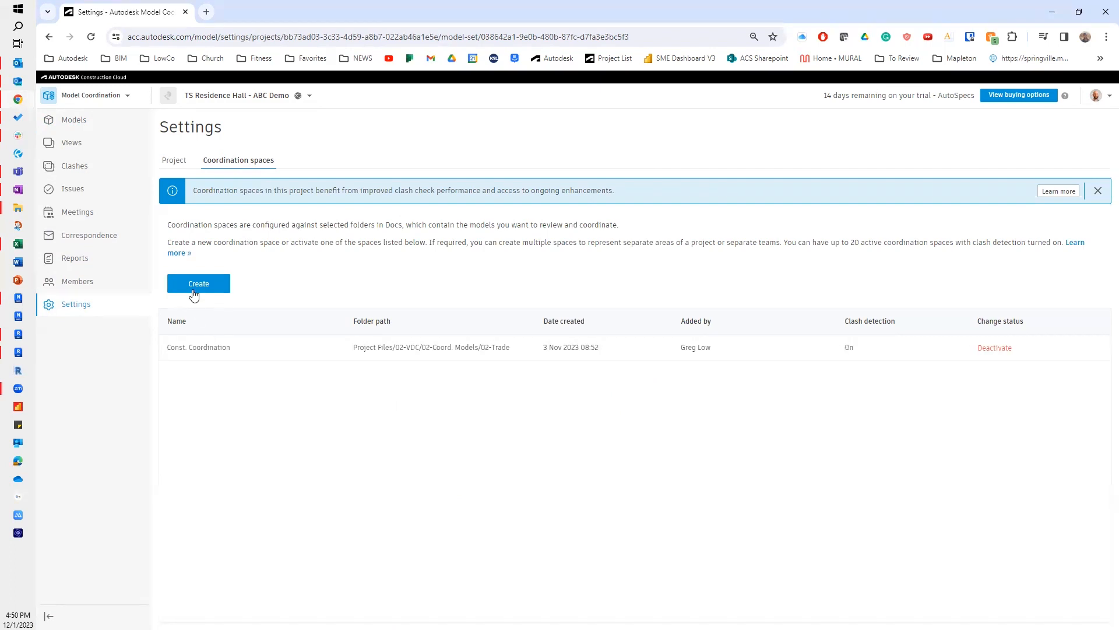
# - Begin a new coordination space named 'Design Coordination' with automatic clash on
pyautogui.click(198, 283)
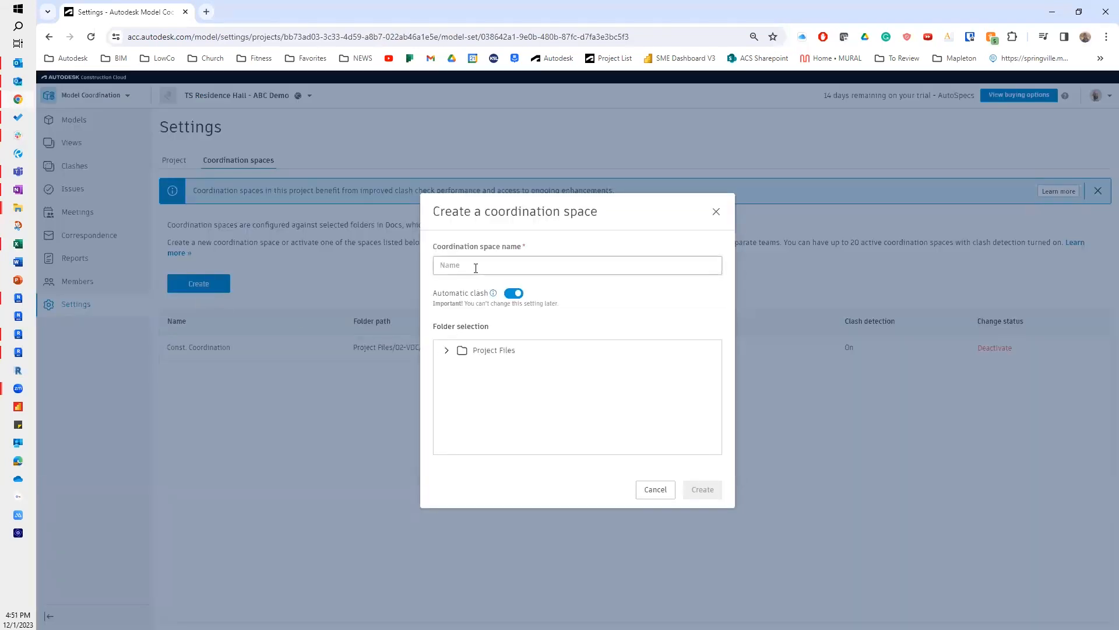
pyautogui.click(577, 265)
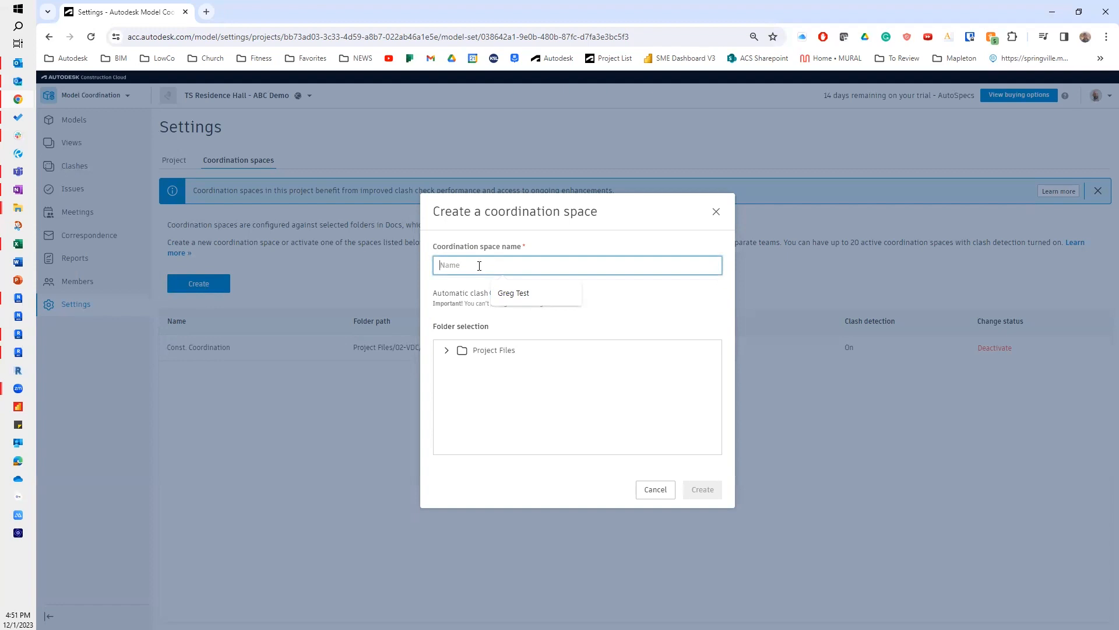
pyautogui.write('C')
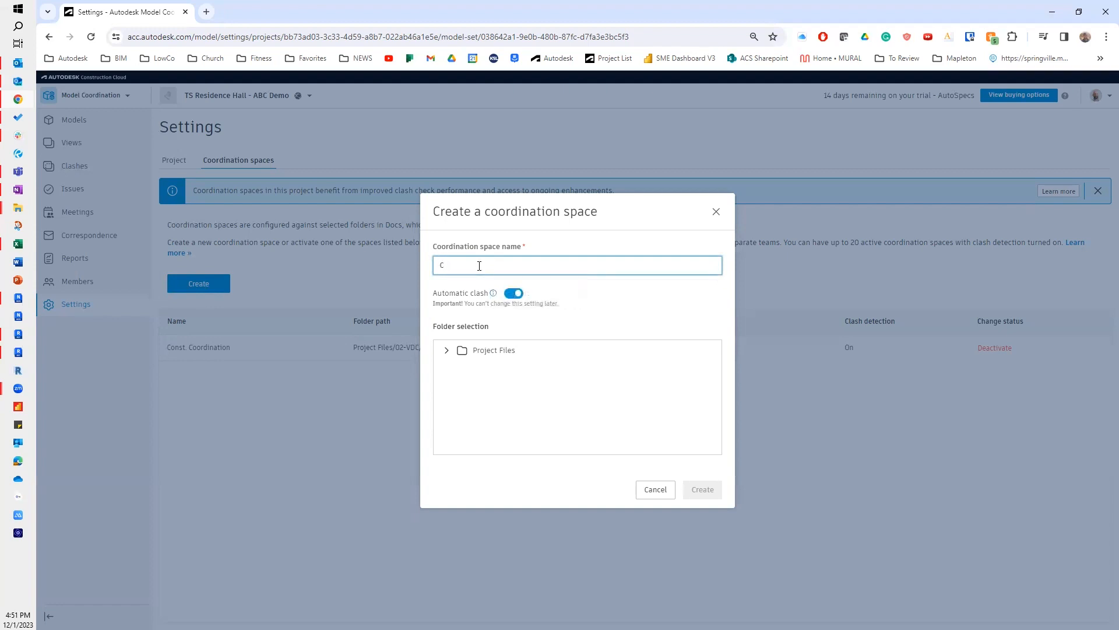
pyautogui.write('Design Coo')
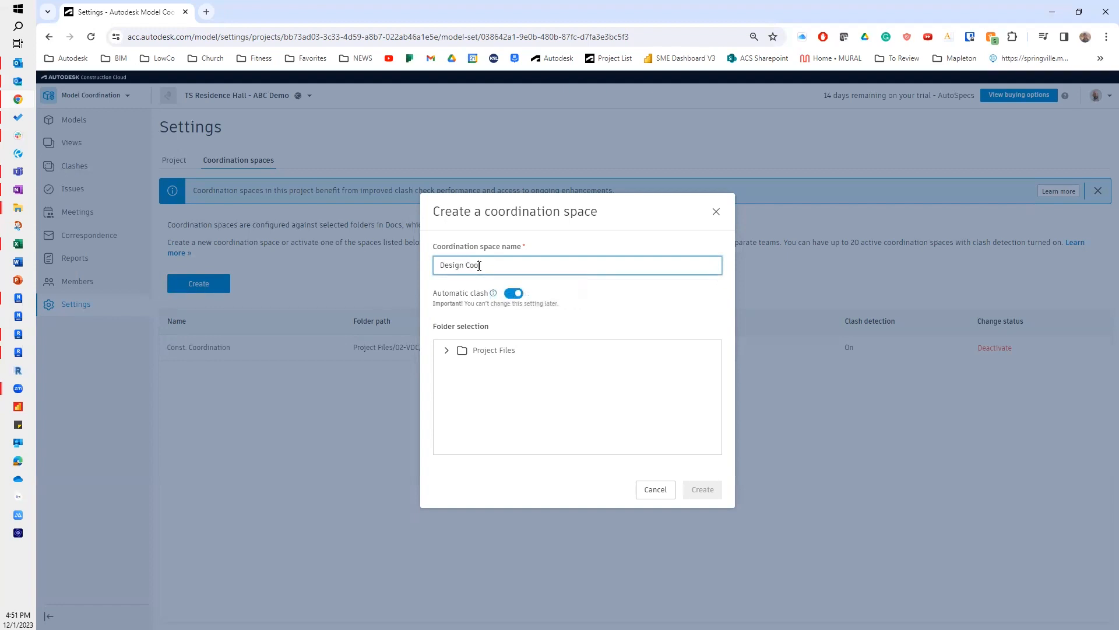
pyautogui.write('rdination')
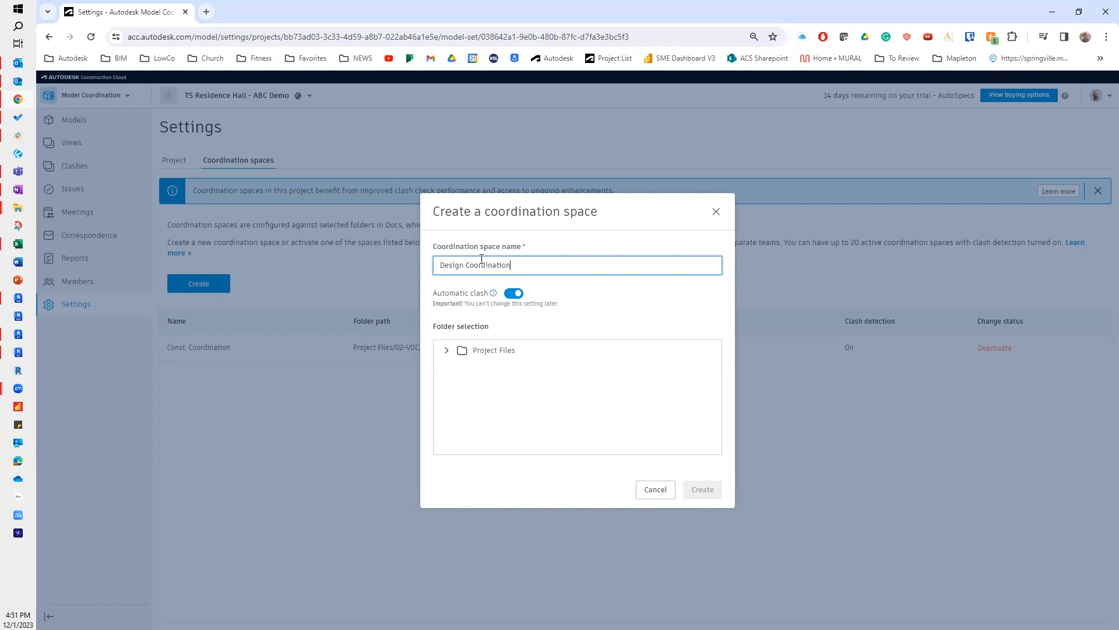
# - Select Project Files > 02-VDC > 02-Coord. Models > 01-Design as the space's source folder
pyautogui.click(447, 350)
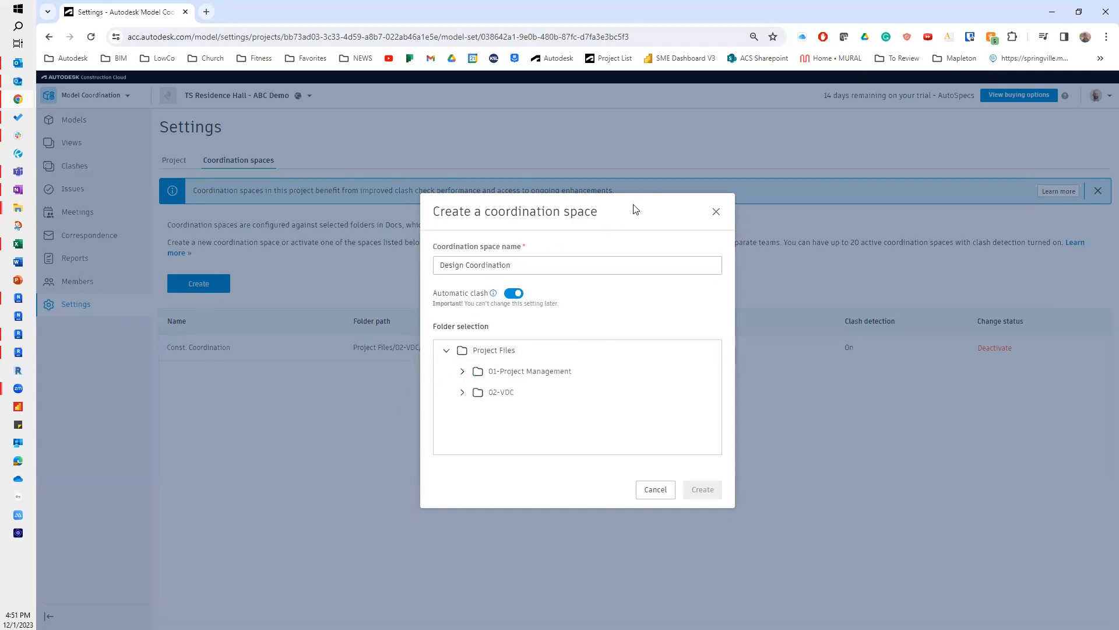
pyautogui.click(462, 391)
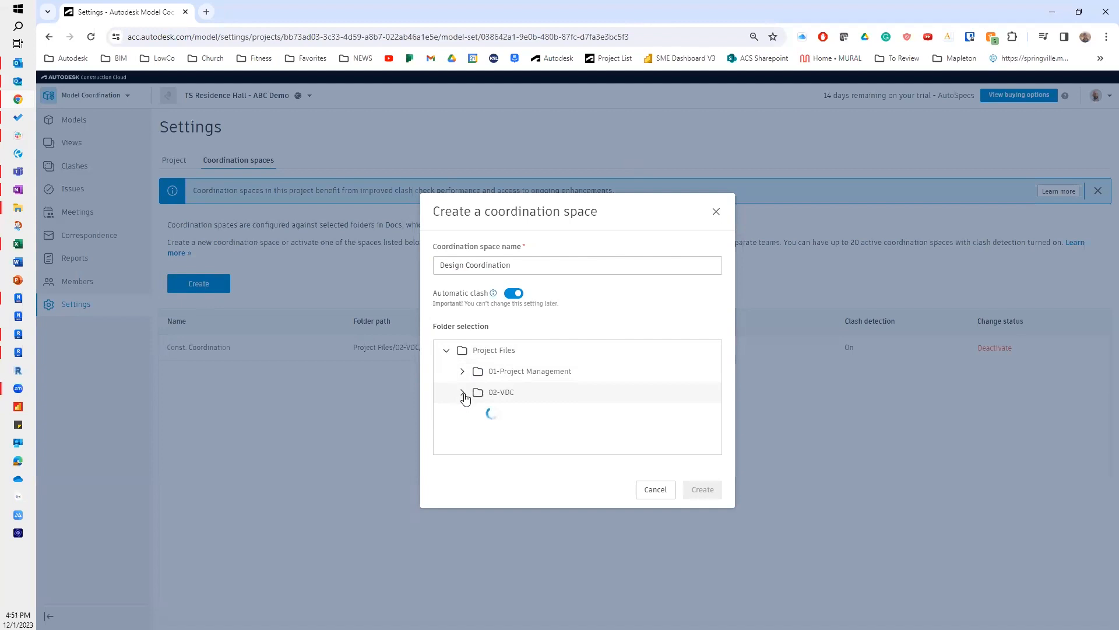
pyautogui.click(462, 392)
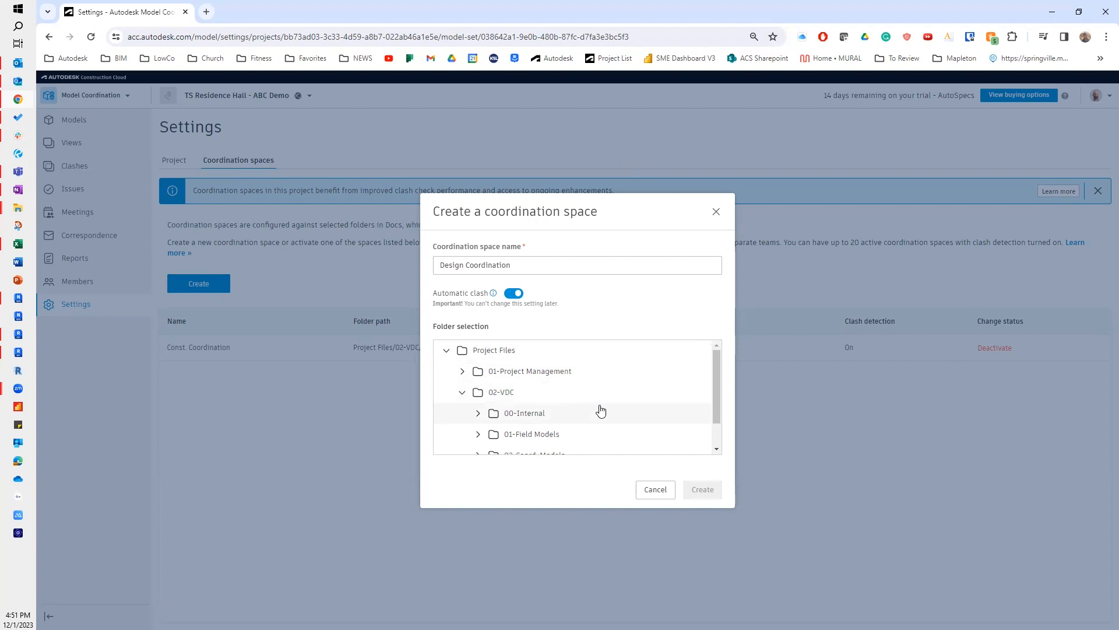
pyautogui.moveTo(643, 429)
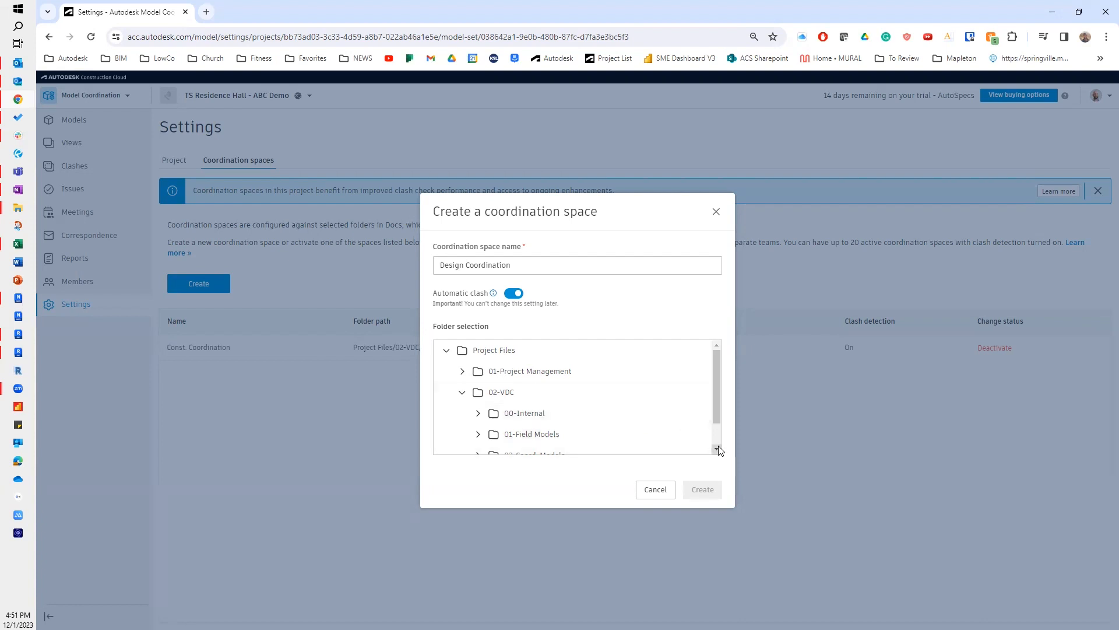
pyautogui.scroll(-3)
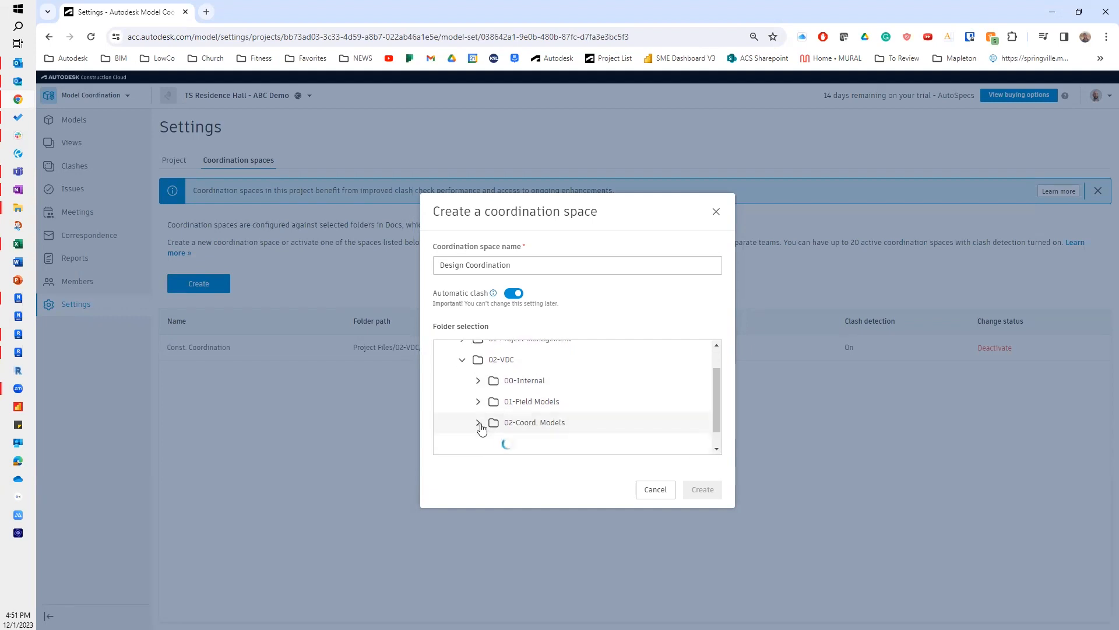
pyautogui.click(478, 422)
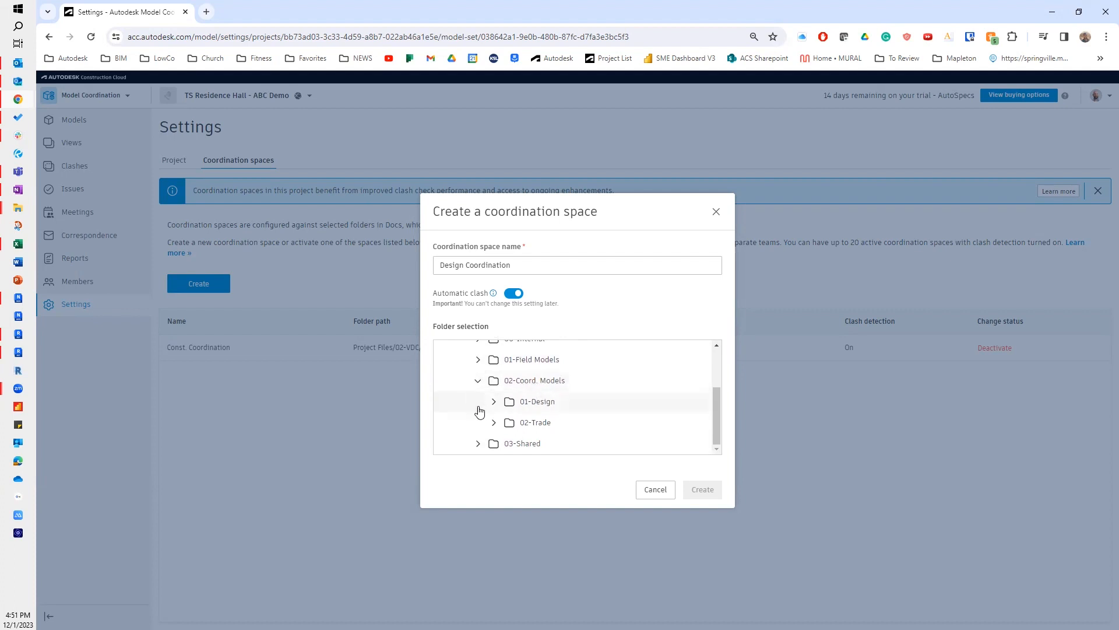
pyautogui.click(493, 400)
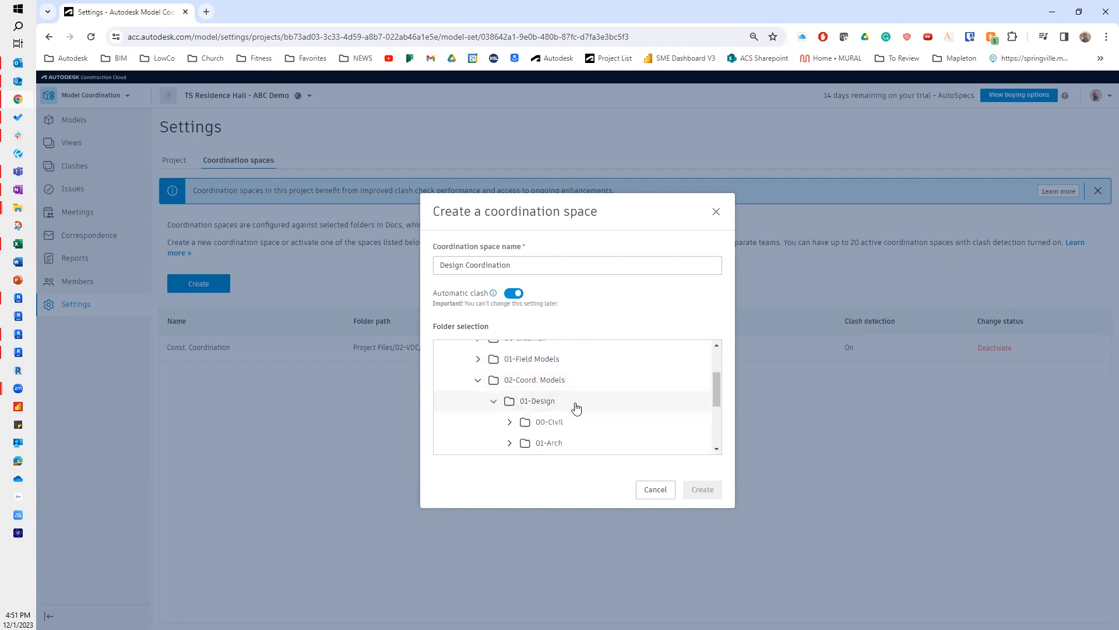
pyautogui.scroll(-3)
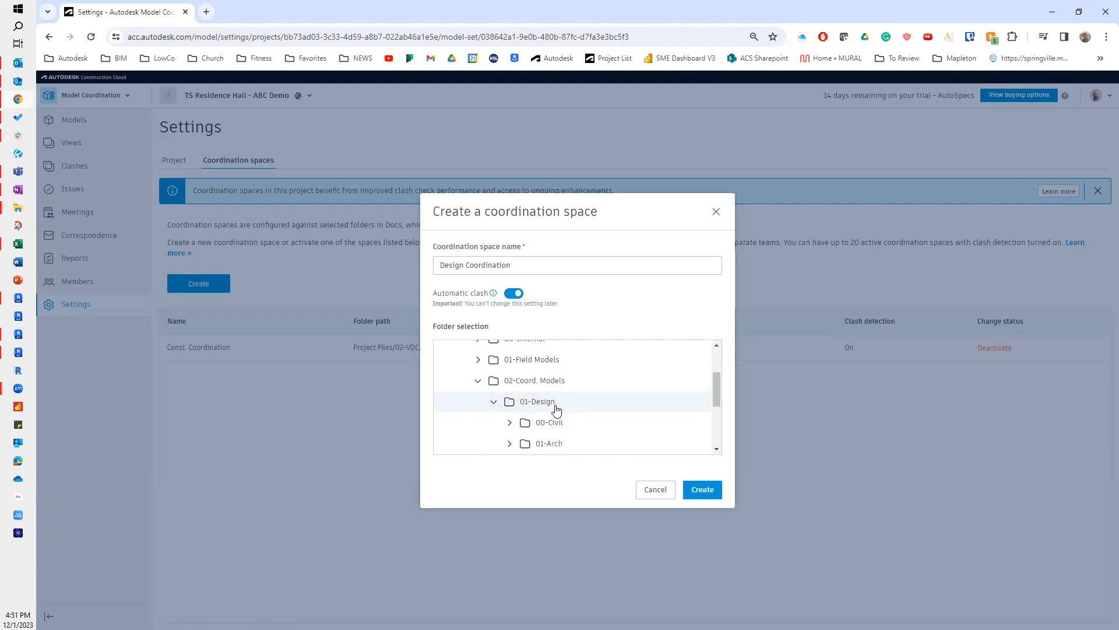
# - Create the Design Coordination space, then show the 02-Coord. Models folder in Docs
pyautogui.click(702, 488)
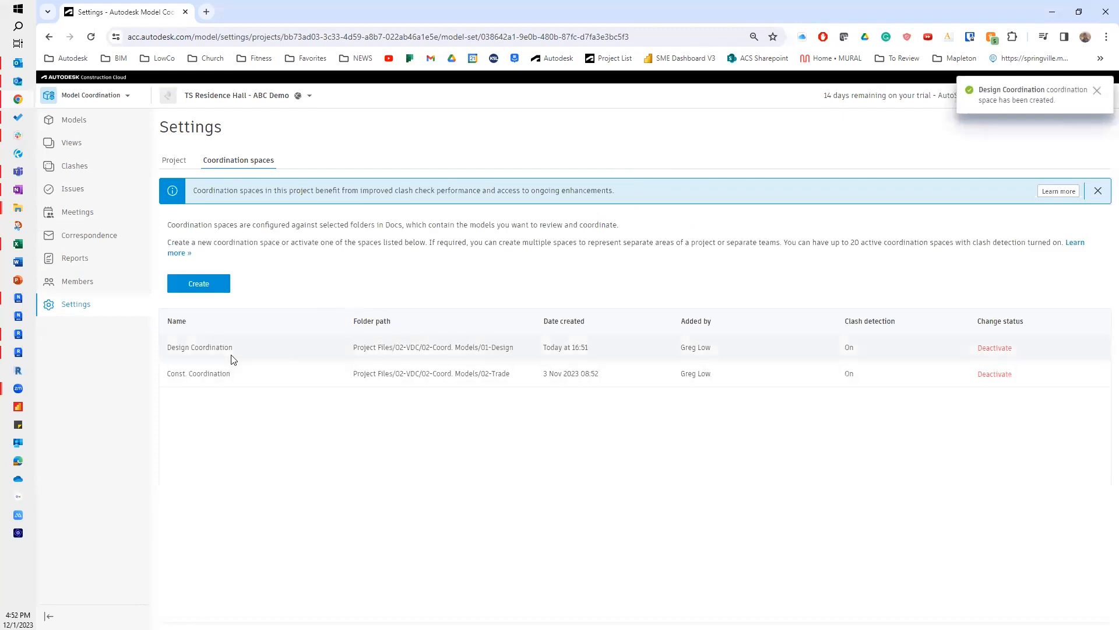
pyautogui.click(91, 94)
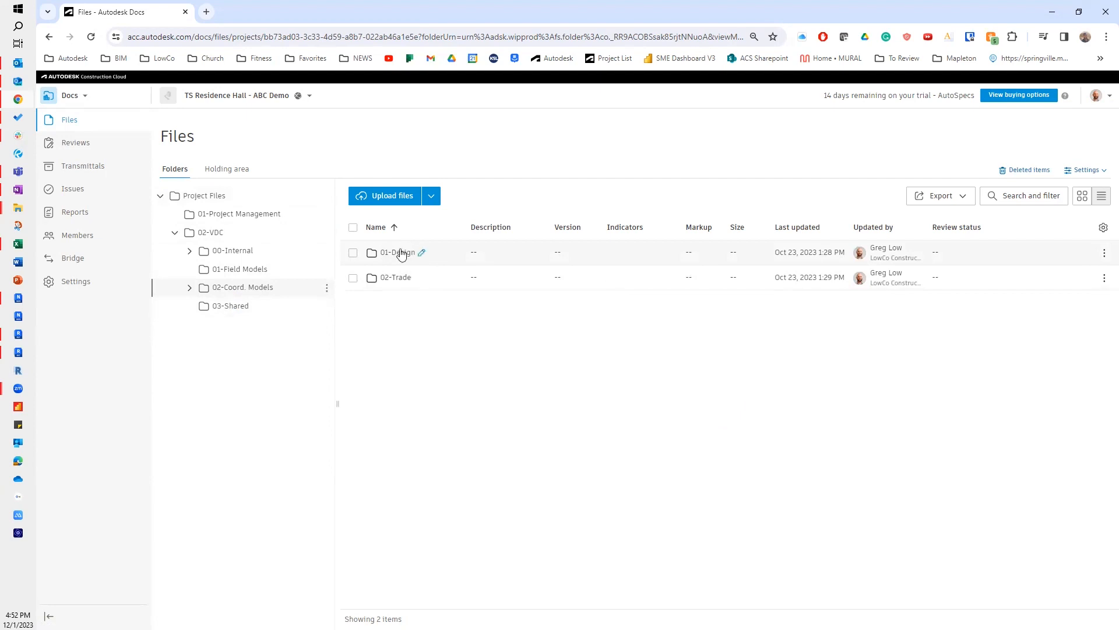
# - Review 01-Design's discipline subfolders, showing the single R23 LTU Housing model in 01-Arch
pyautogui.doubleClick(396, 252)
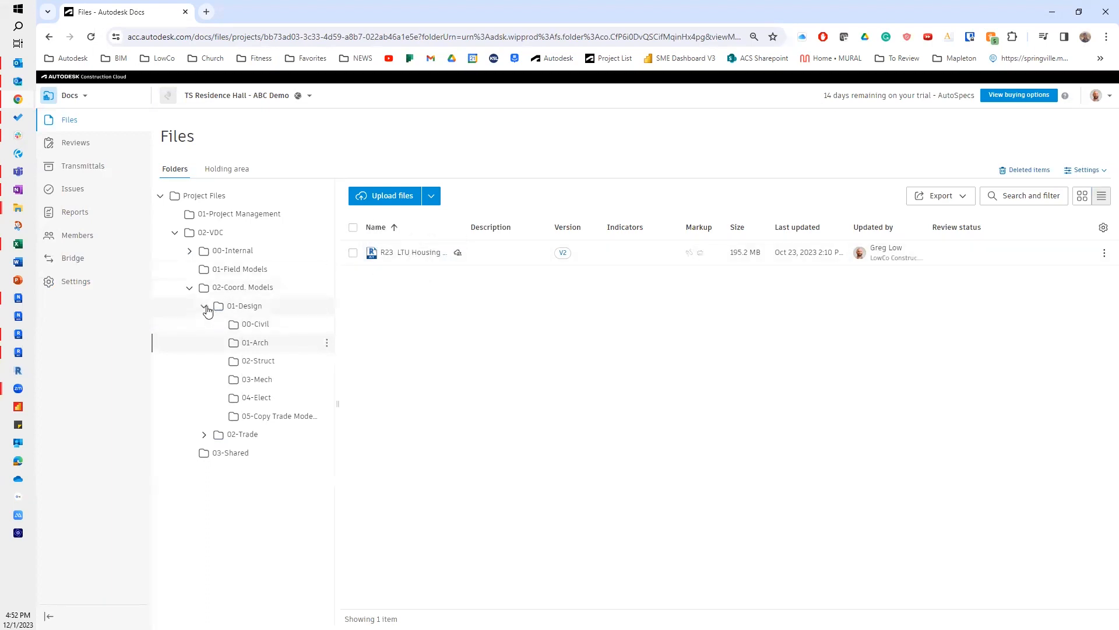
pyautogui.click(204, 306)
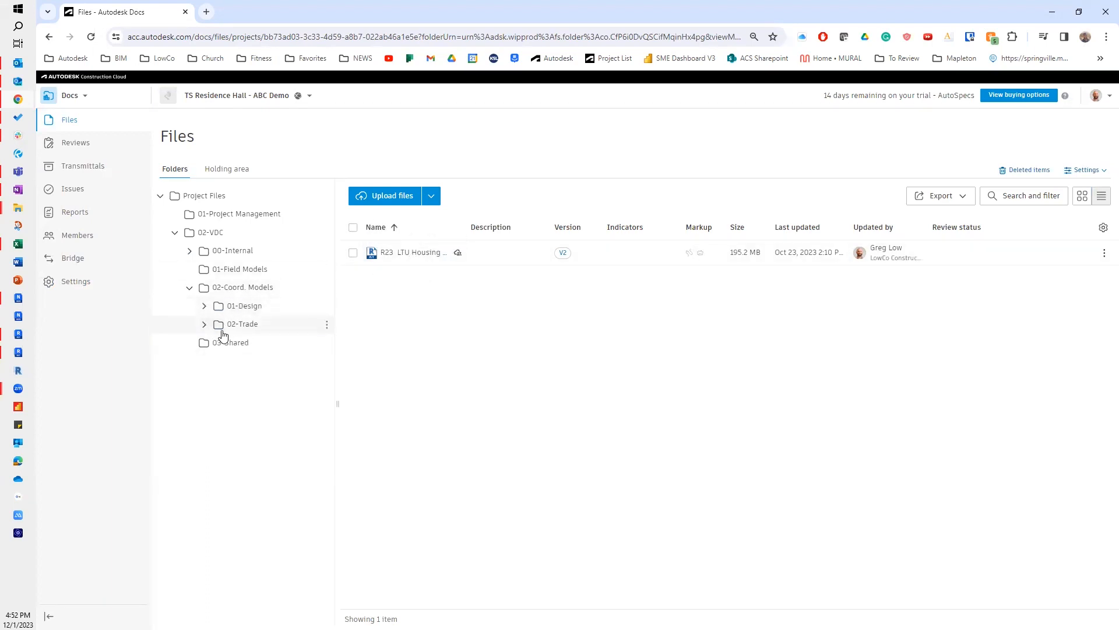
# - Review 02-Trade's 00-Copy-Design Models, 03-Mech and 04-Elect folders, ending on the six Elec NWC models
pyautogui.click(204, 323)
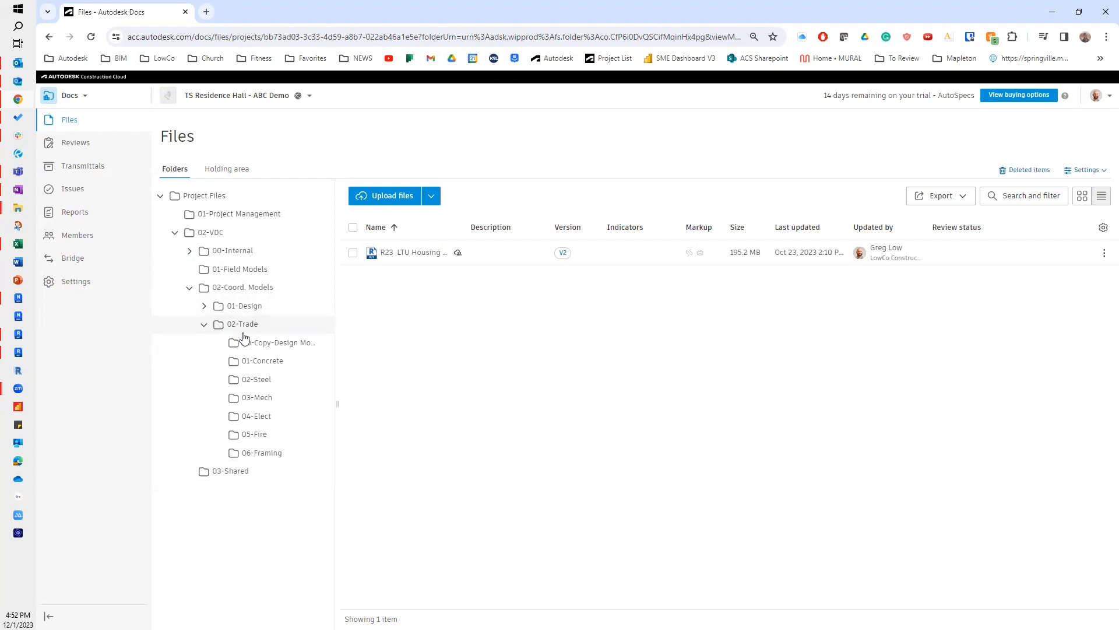
pyautogui.click(279, 342)
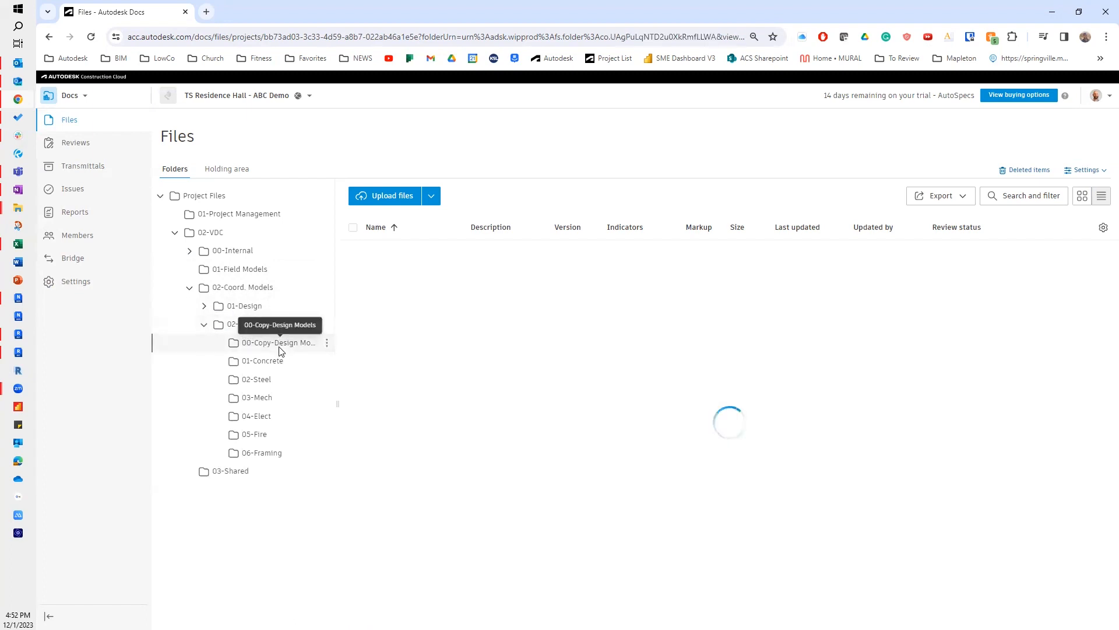
pyautogui.click(278, 343)
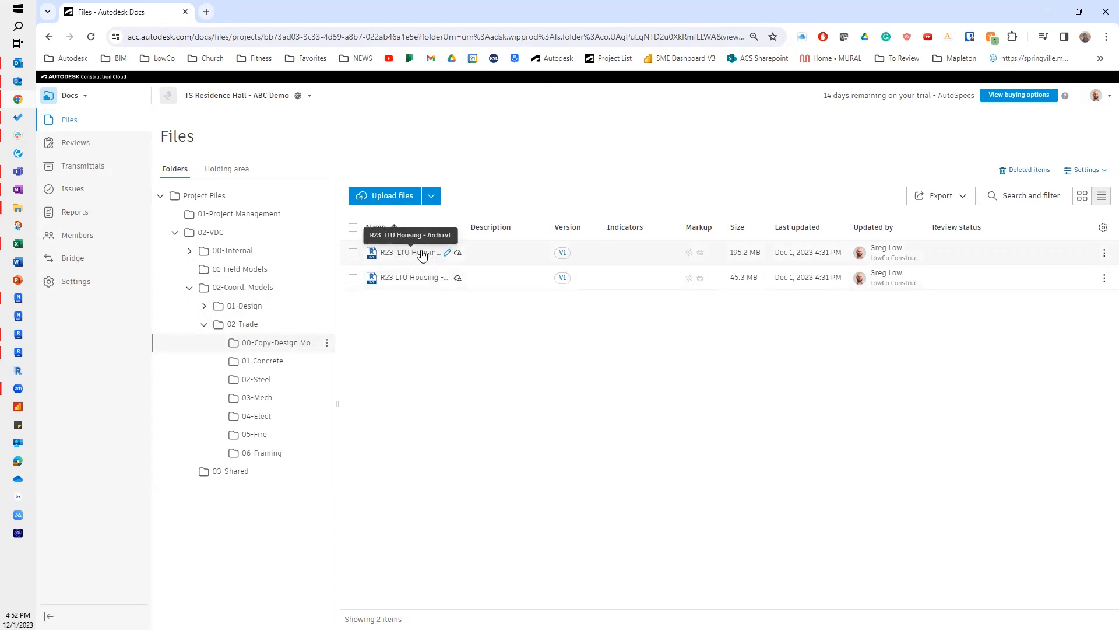
pyautogui.moveTo(323, 368)
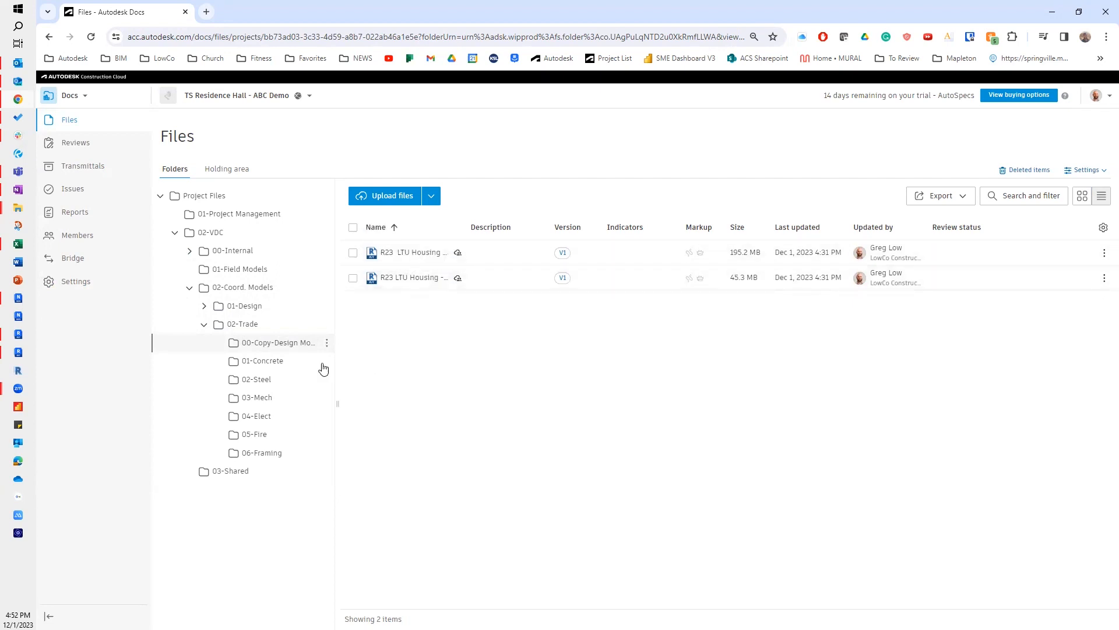
pyautogui.click(260, 396)
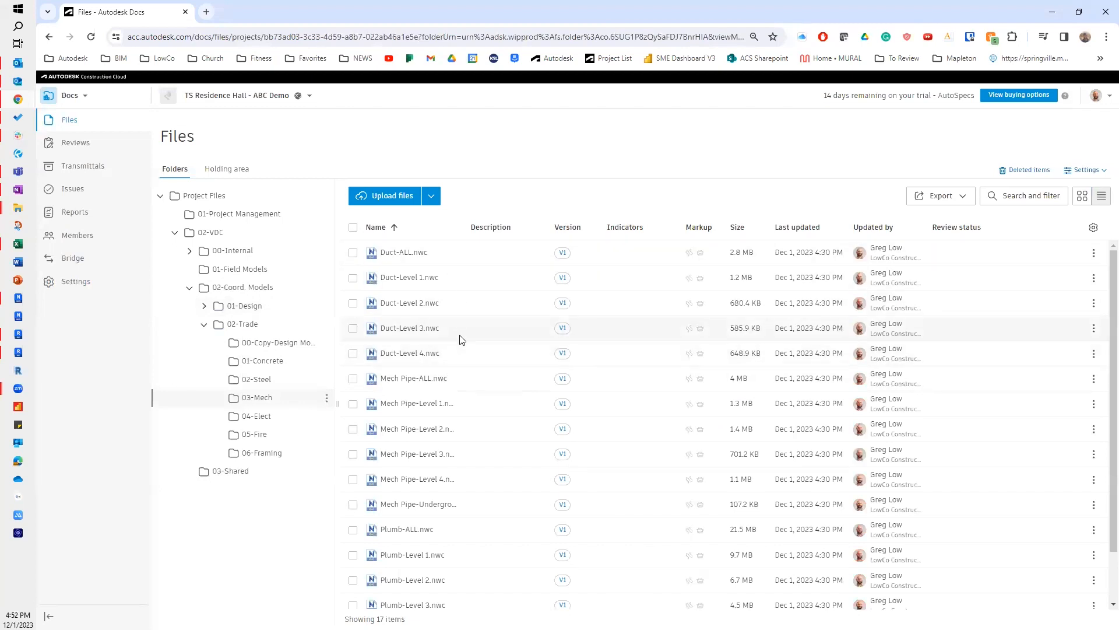
pyautogui.scroll(-3)
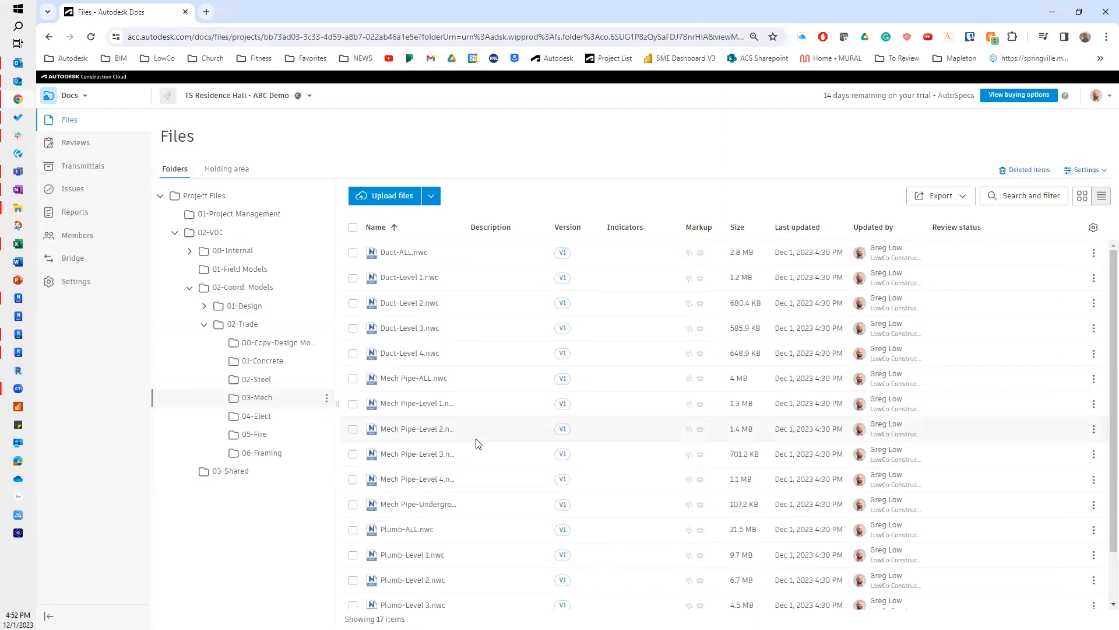
pyautogui.moveTo(482, 303)
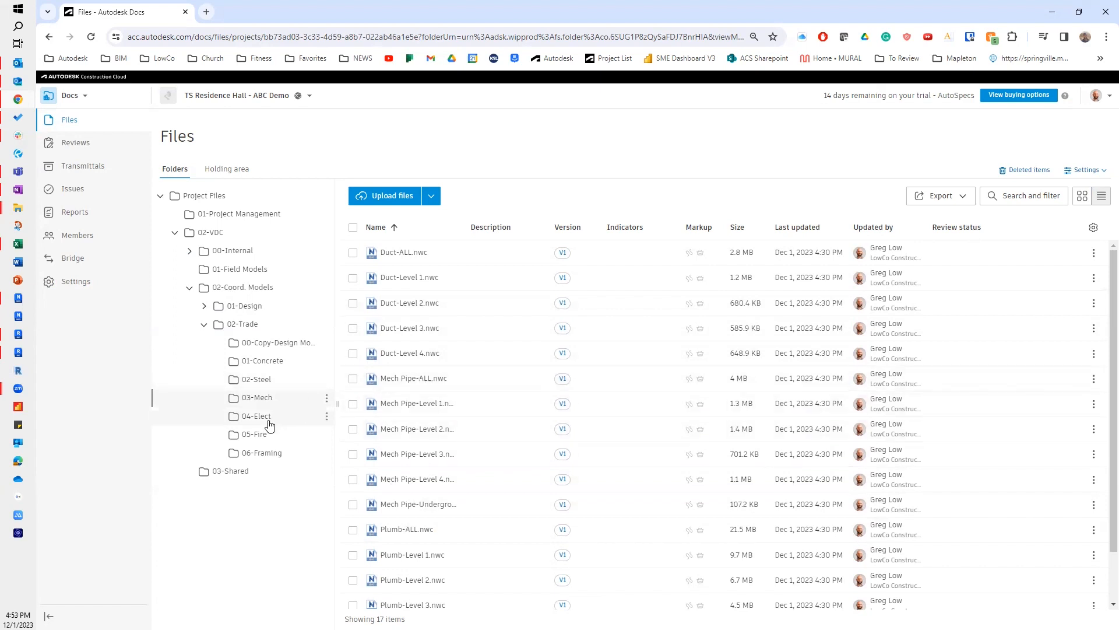
pyautogui.click(254, 415)
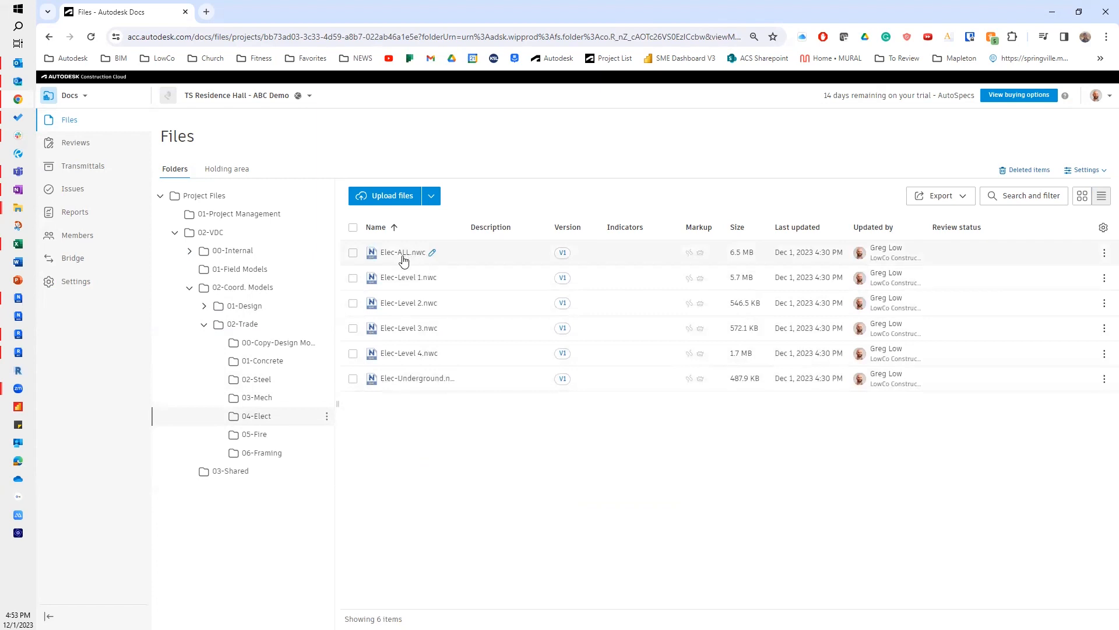
pyautogui.moveTo(405, 393)
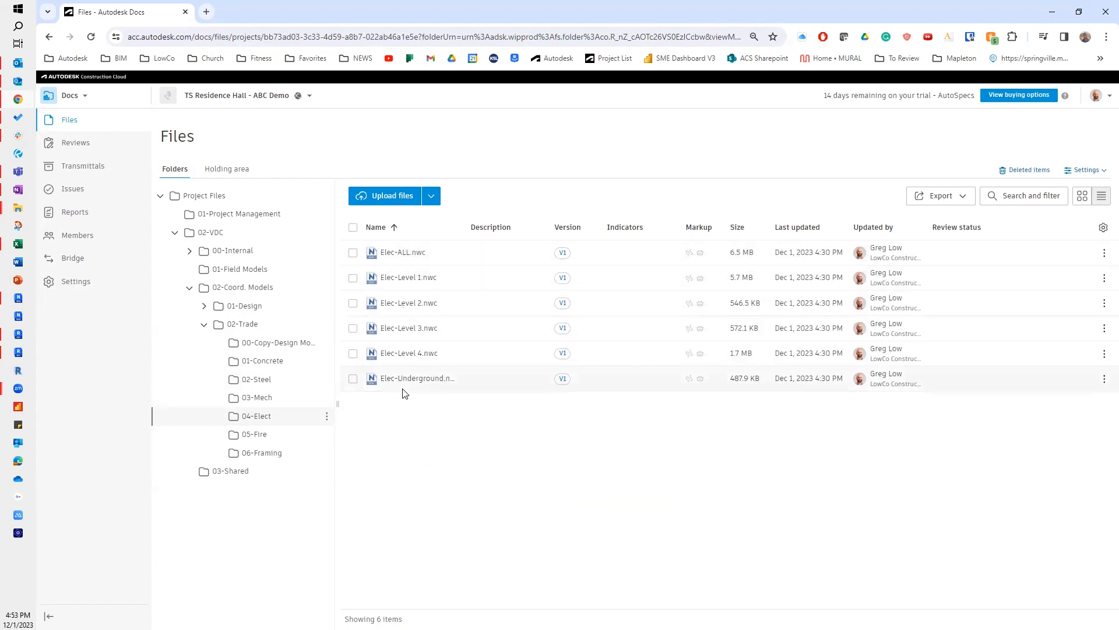
pyautogui.moveTo(419, 431)
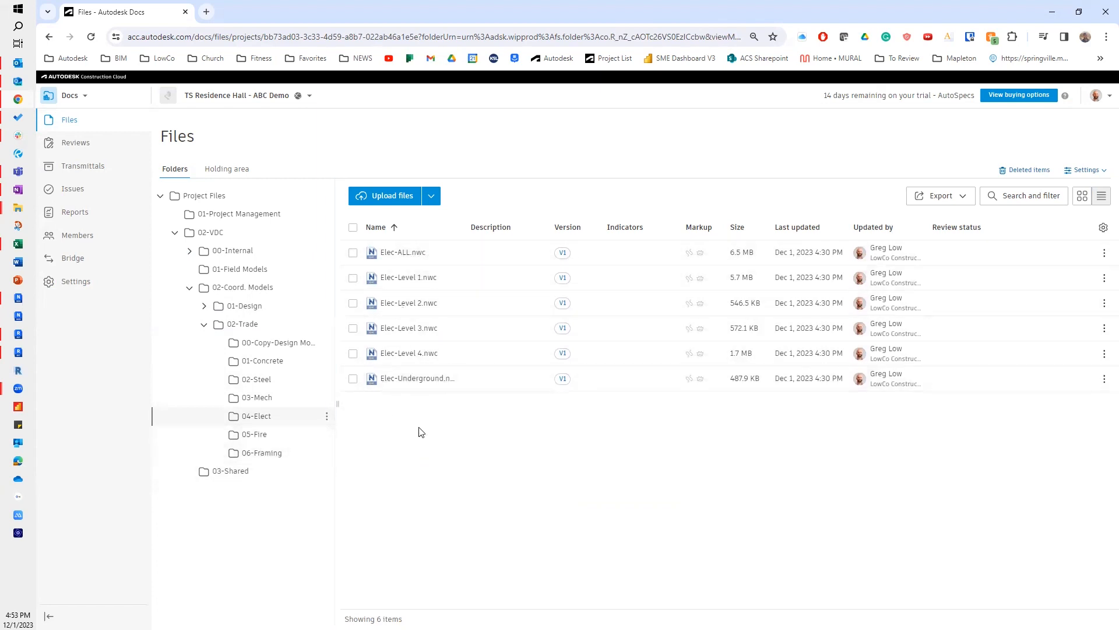
pyautogui.moveTo(404, 434)
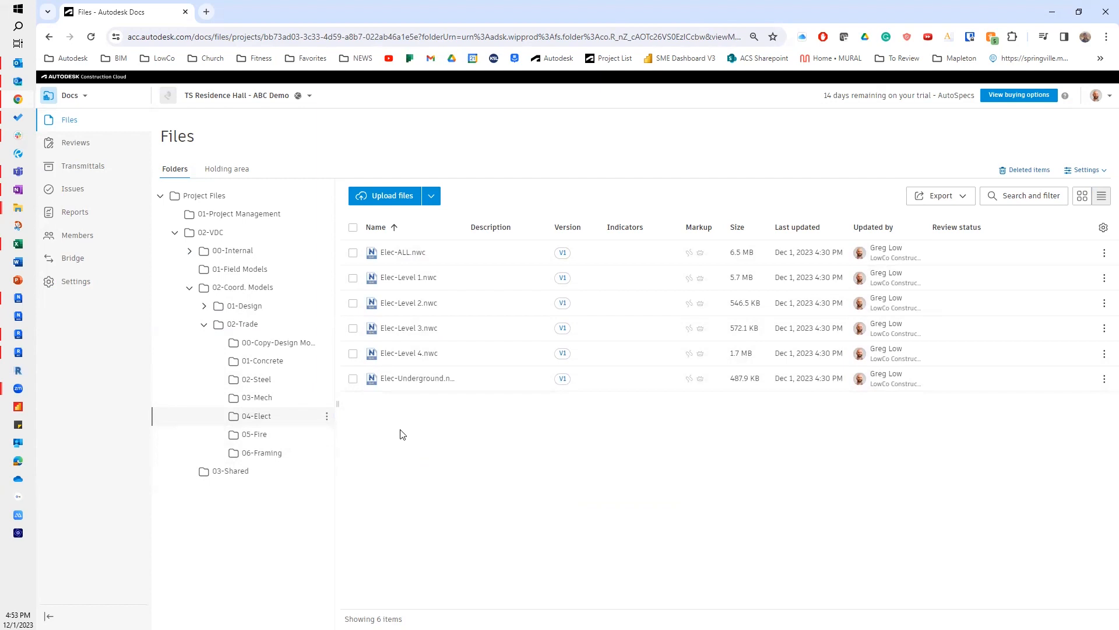
pyautogui.moveTo(434, 469)
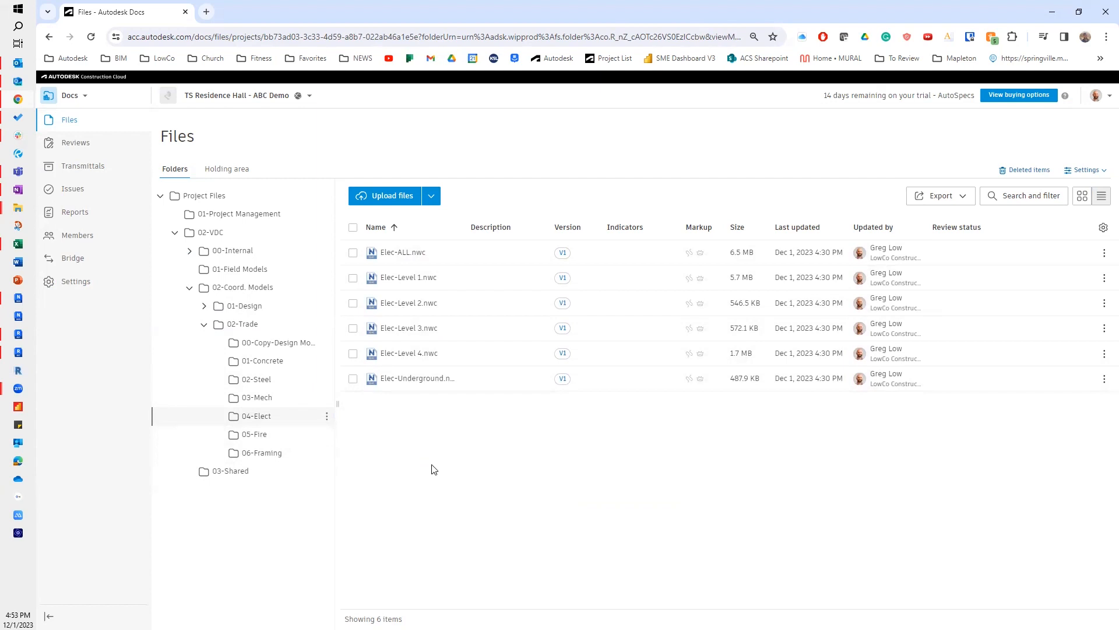
pyautogui.moveTo(420, 257)
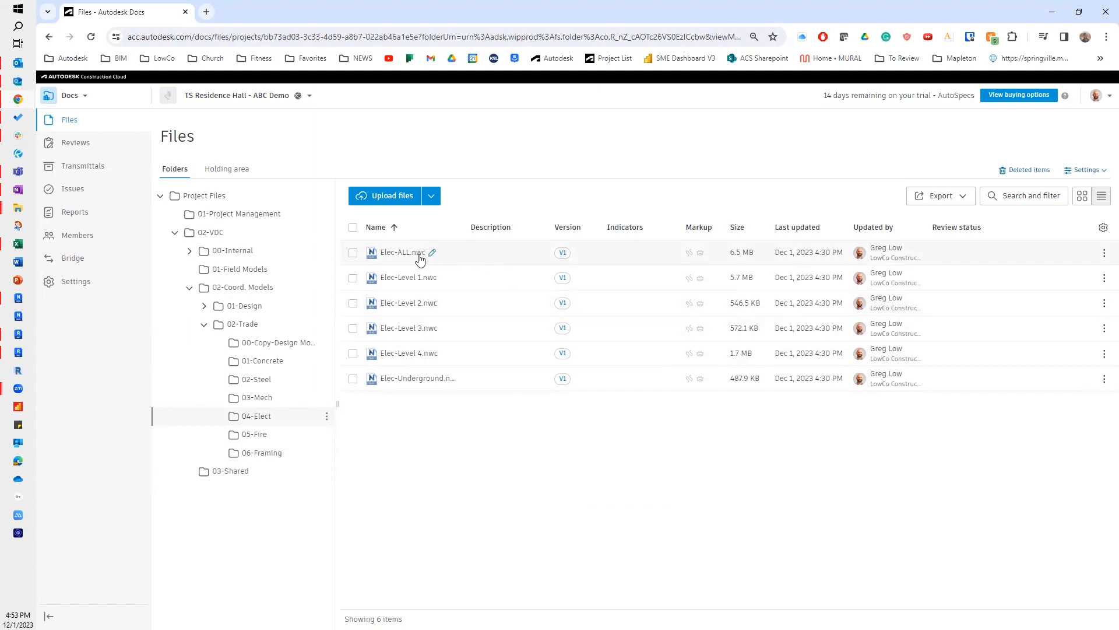
pyautogui.moveTo(430, 468)
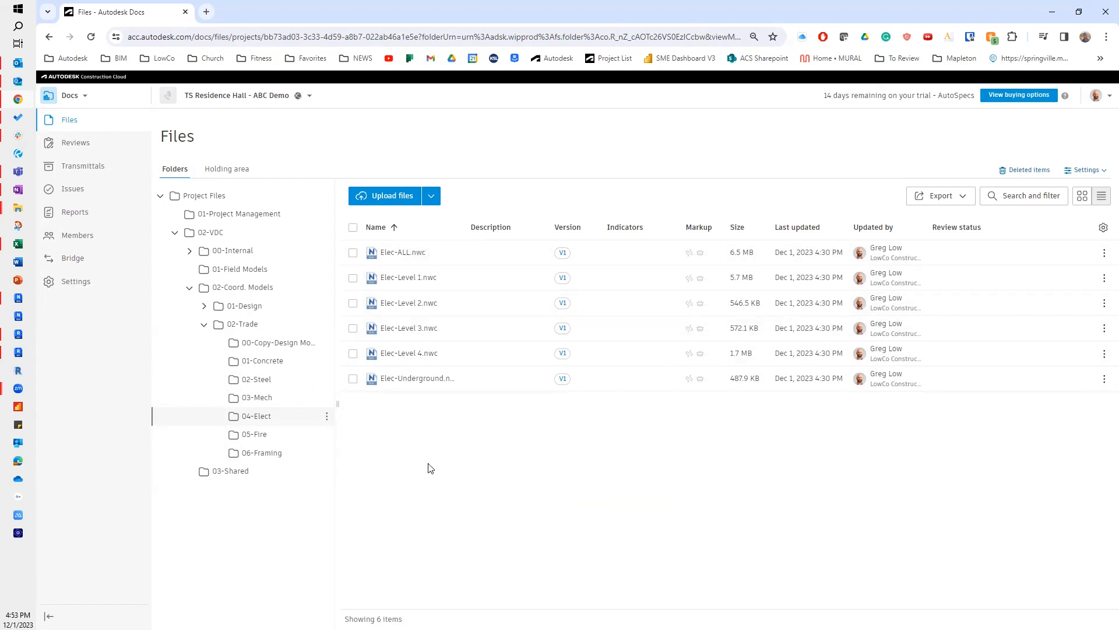
pyautogui.moveTo(413, 394)
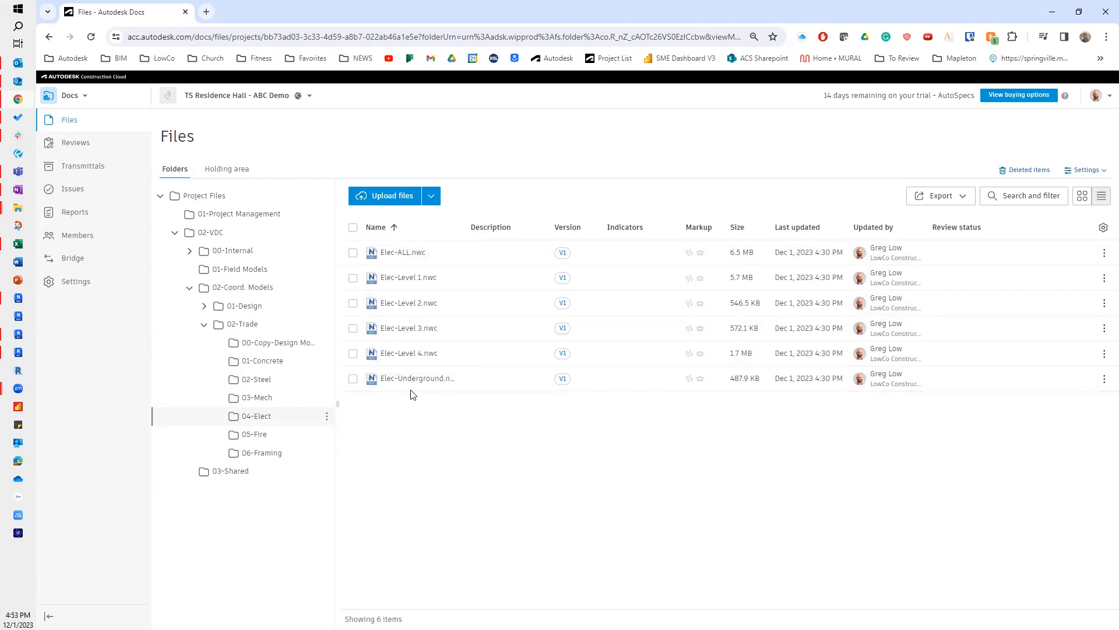
pyautogui.moveTo(435, 383)
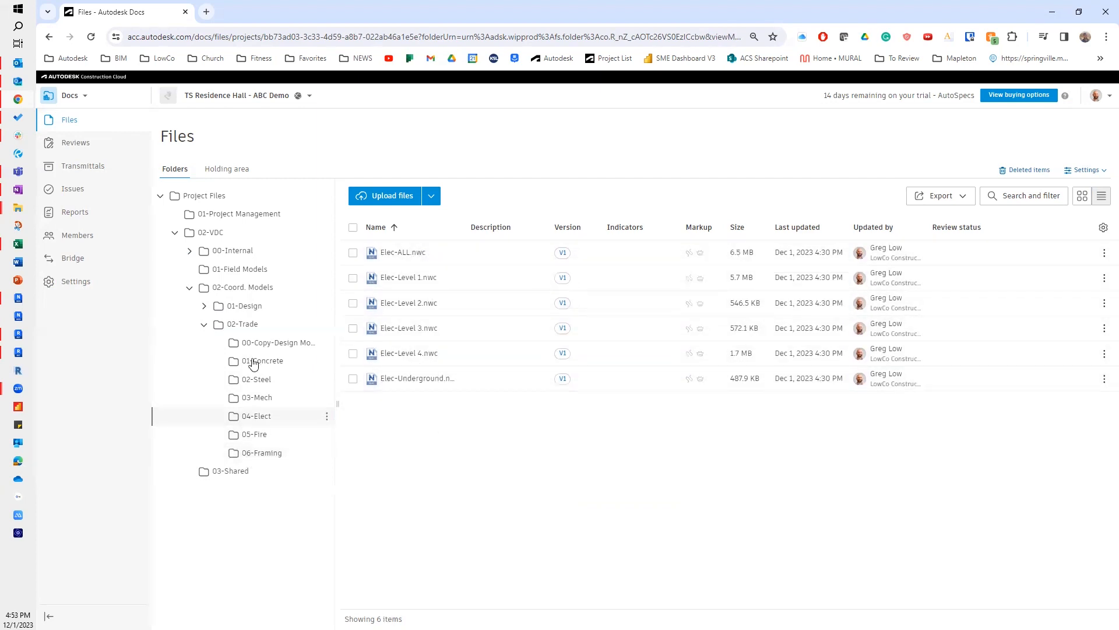
pyautogui.click(203, 323)
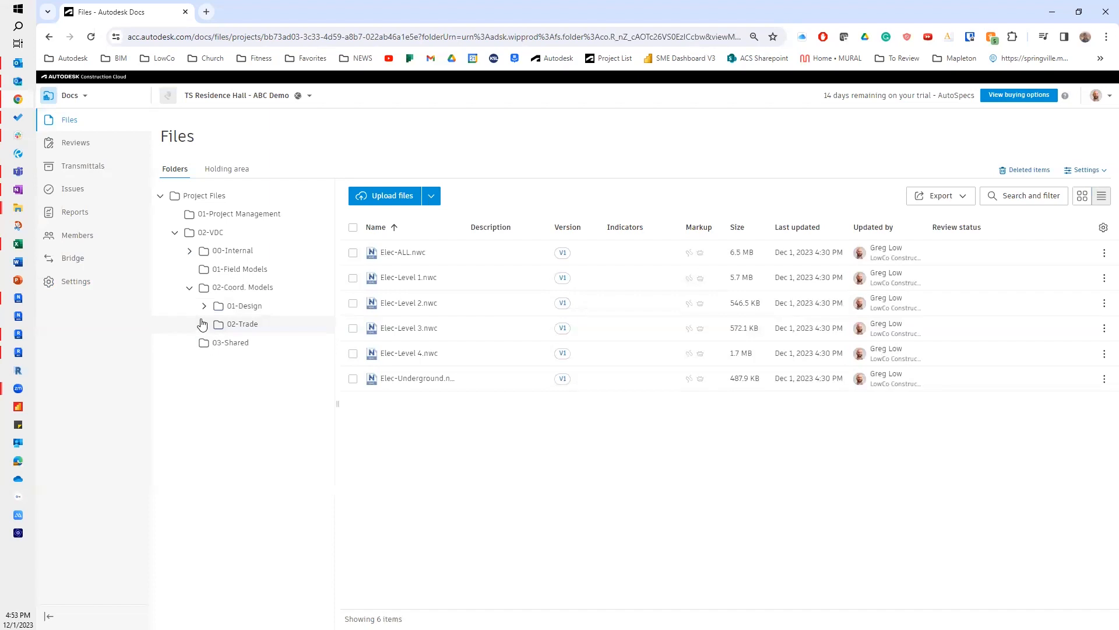
# - Switch to Model Coordination and load the Design Coordination space's 41-model list
pyautogui.click(71, 94)
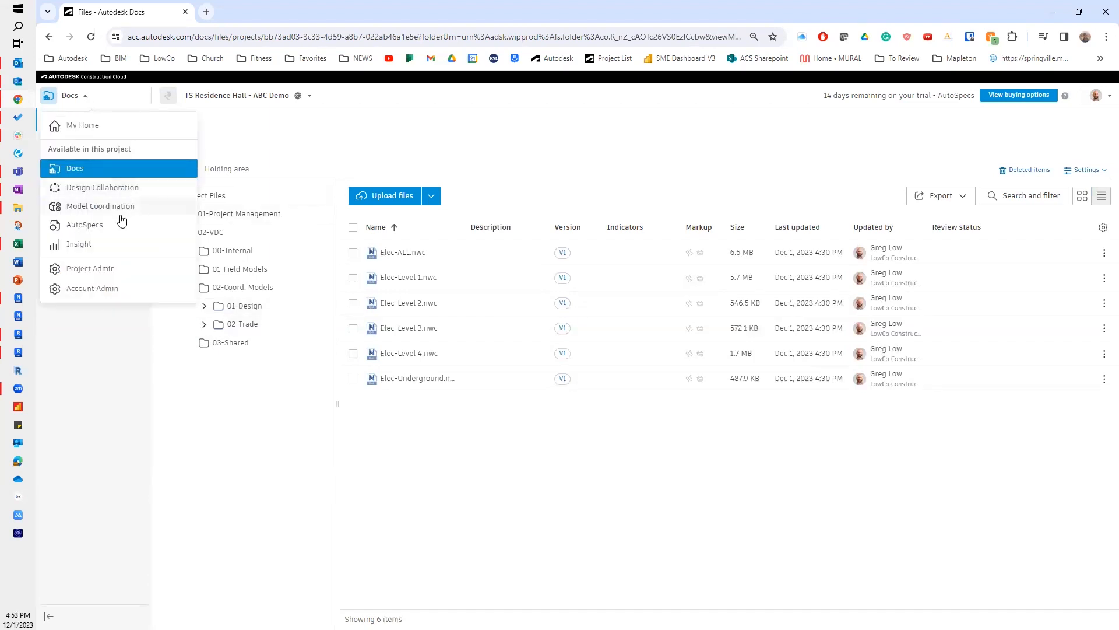
pyautogui.click(100, 205)
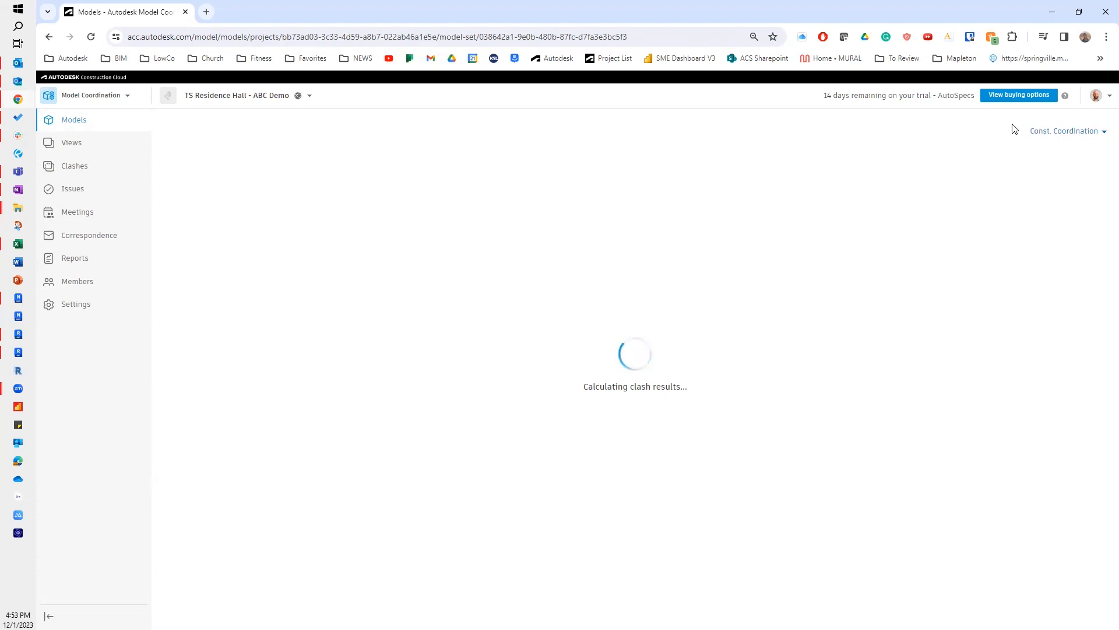
pyautogui.click(1064, 131)
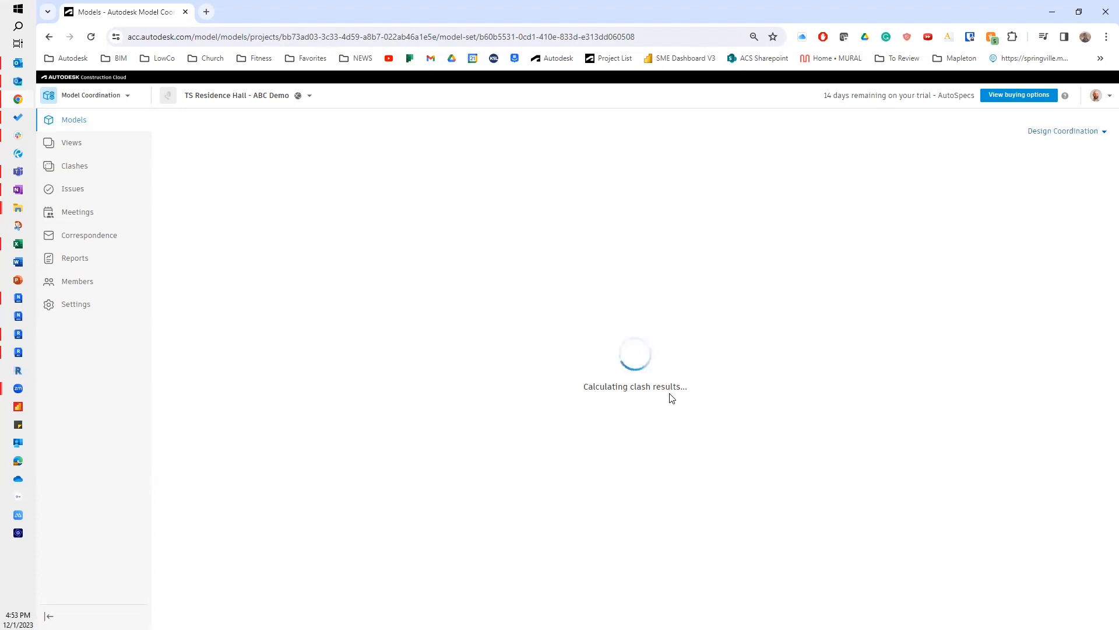
pyautogui.moveTo(500, 384)
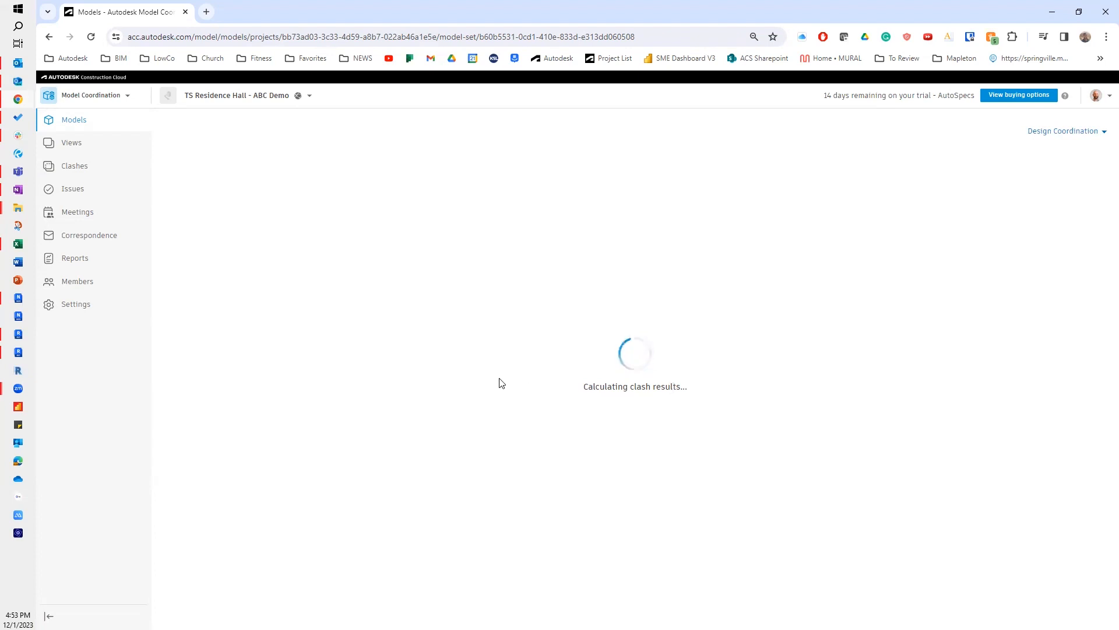
pyautogui.moveTo(491, 371)
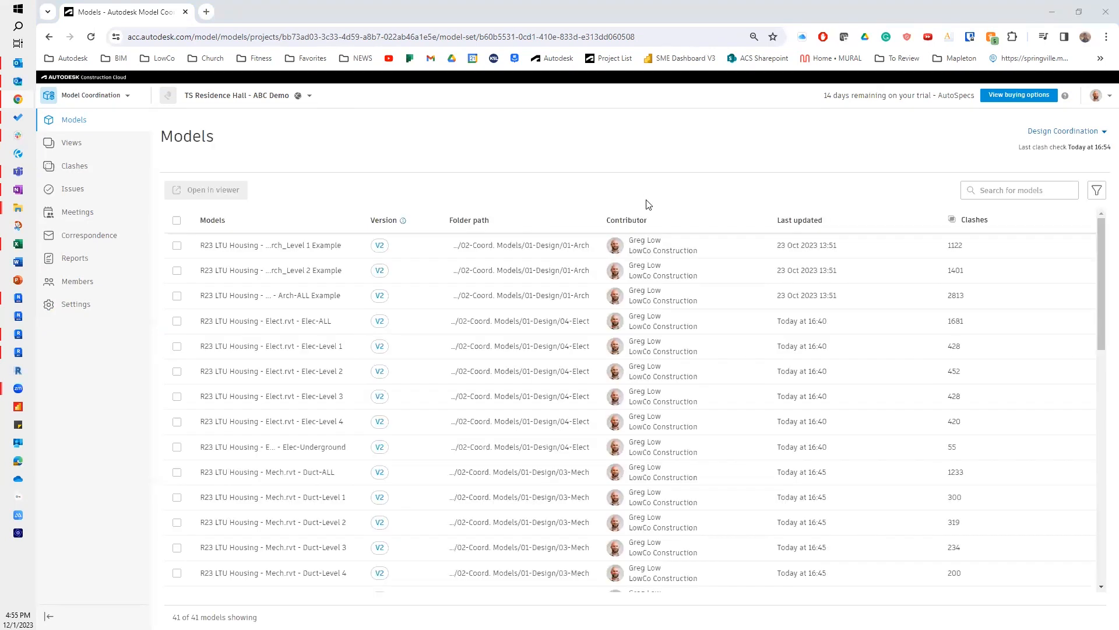
pyautogui.moveTo(77, 126)
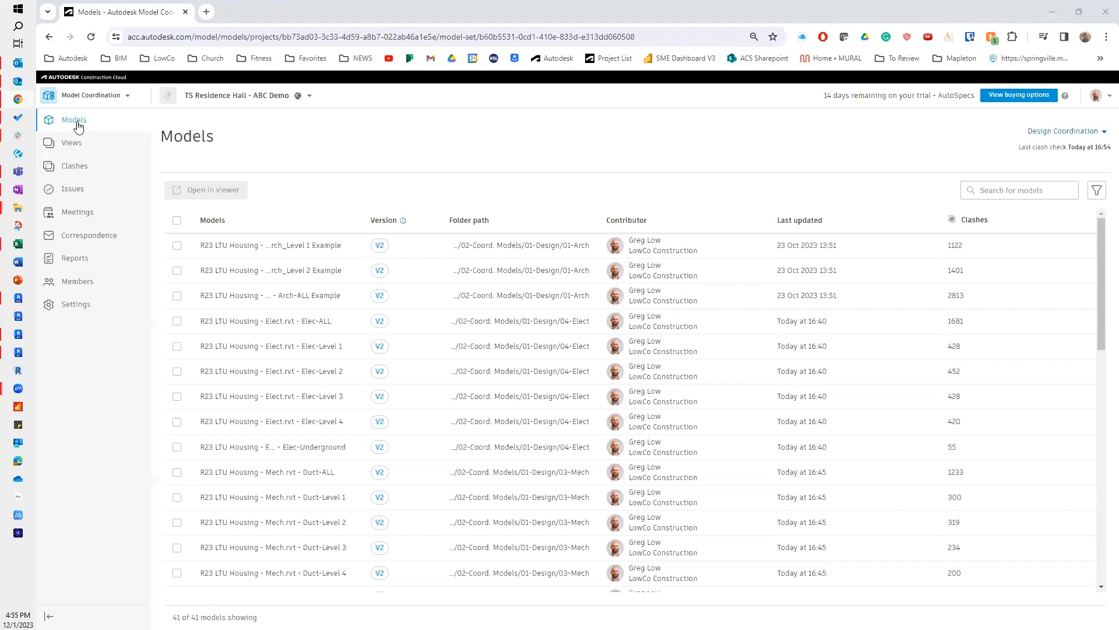
pyautogui.moveTo(73, 119)
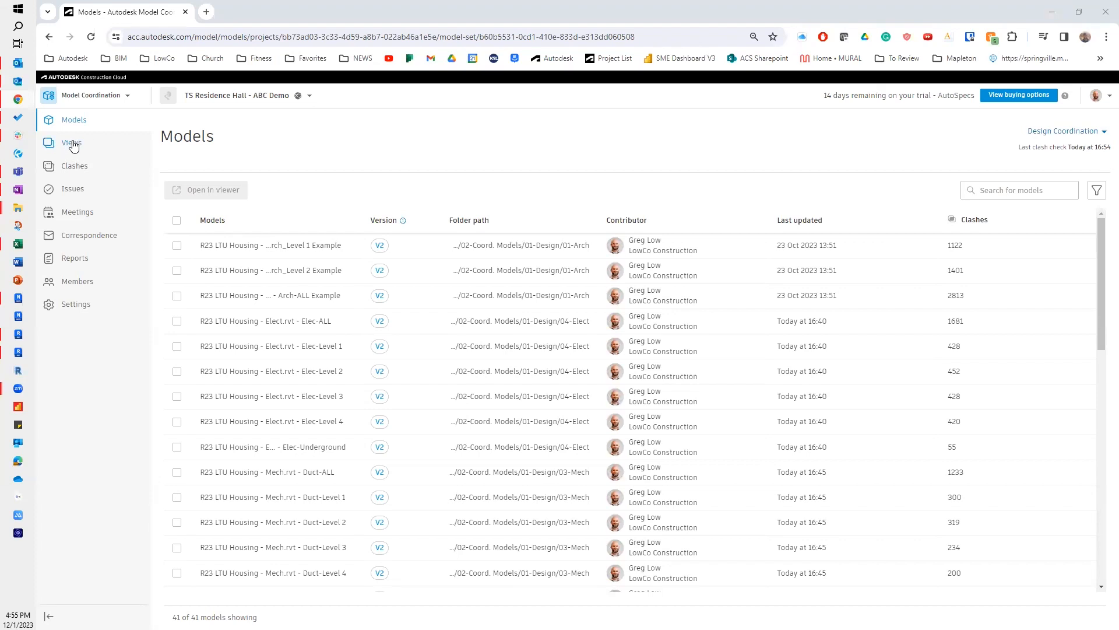
pyautogui.moveTo(55, 150)
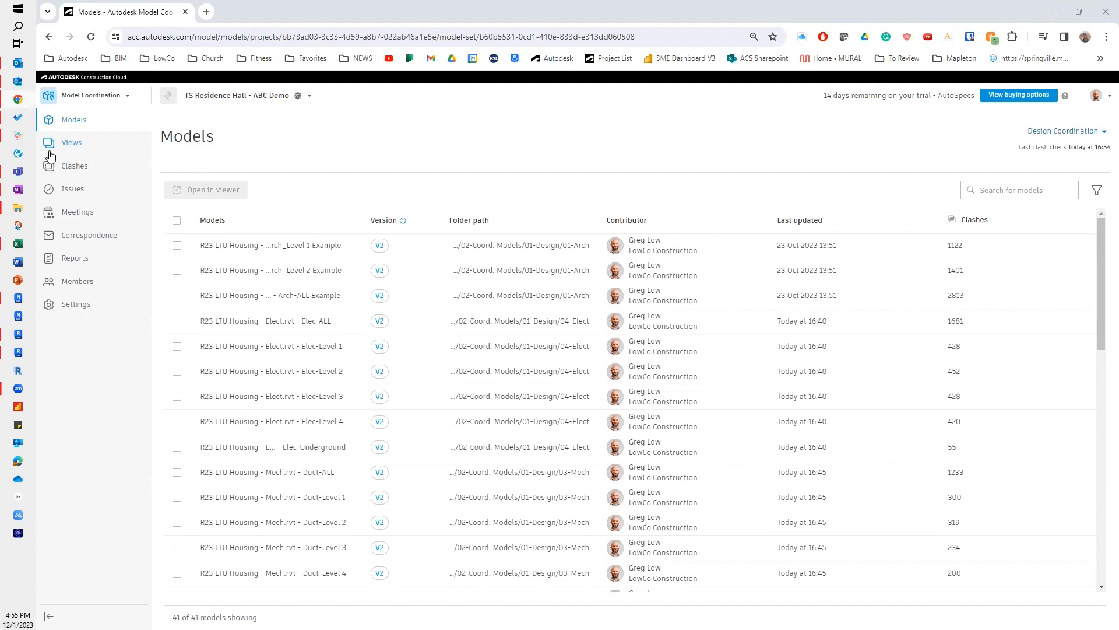
pyautogui.moveTo(64, 155)
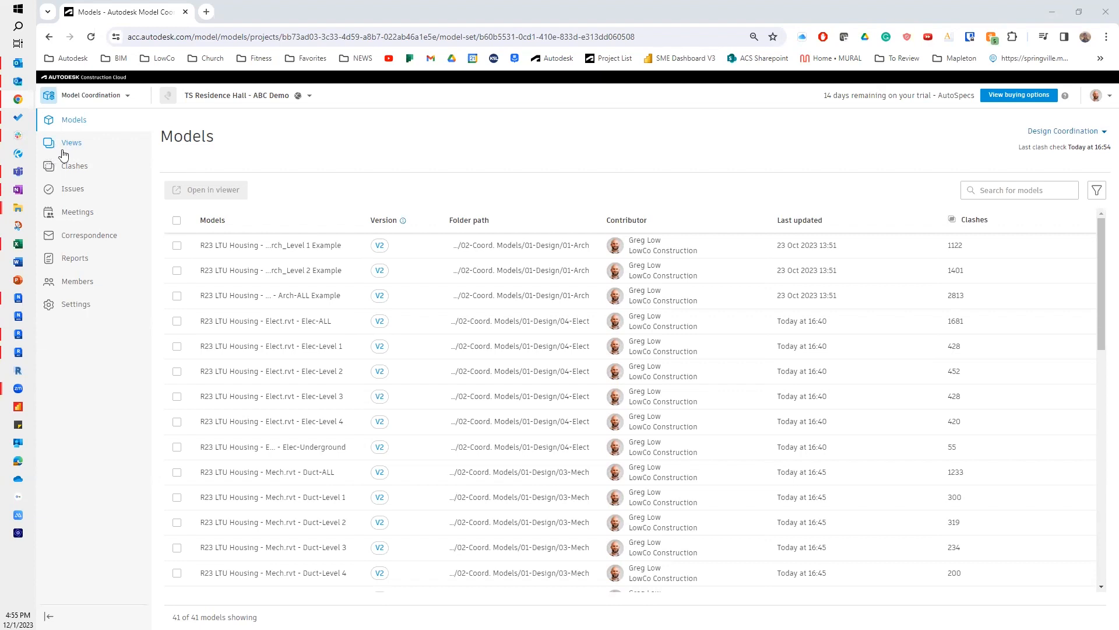
pyautogui.moveTo(63, 155)
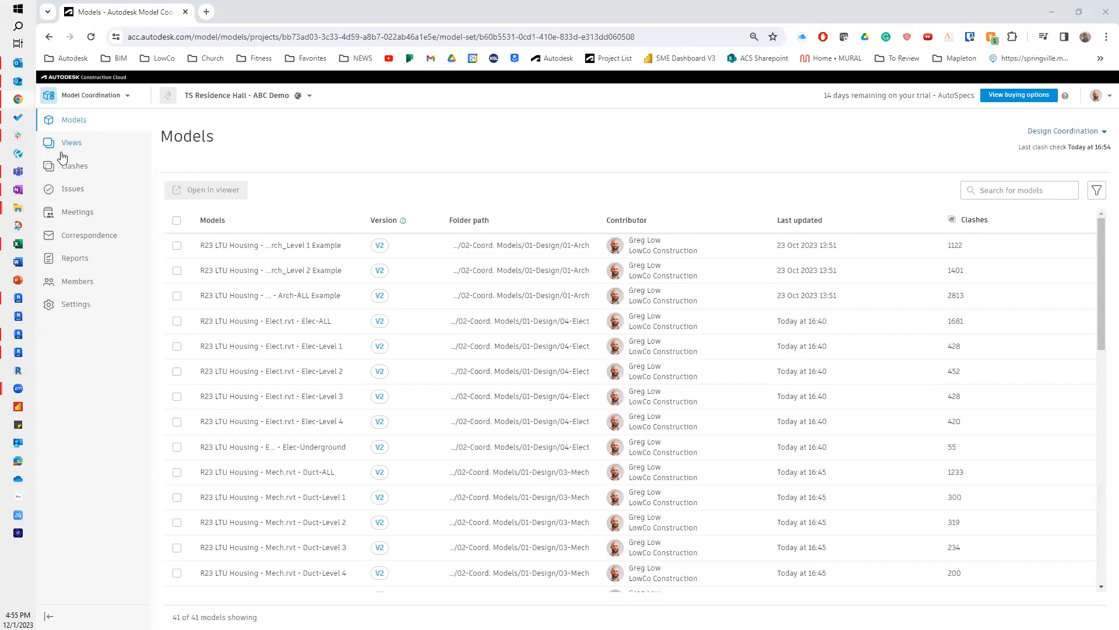
pyautogui.moveTo(75, 151)
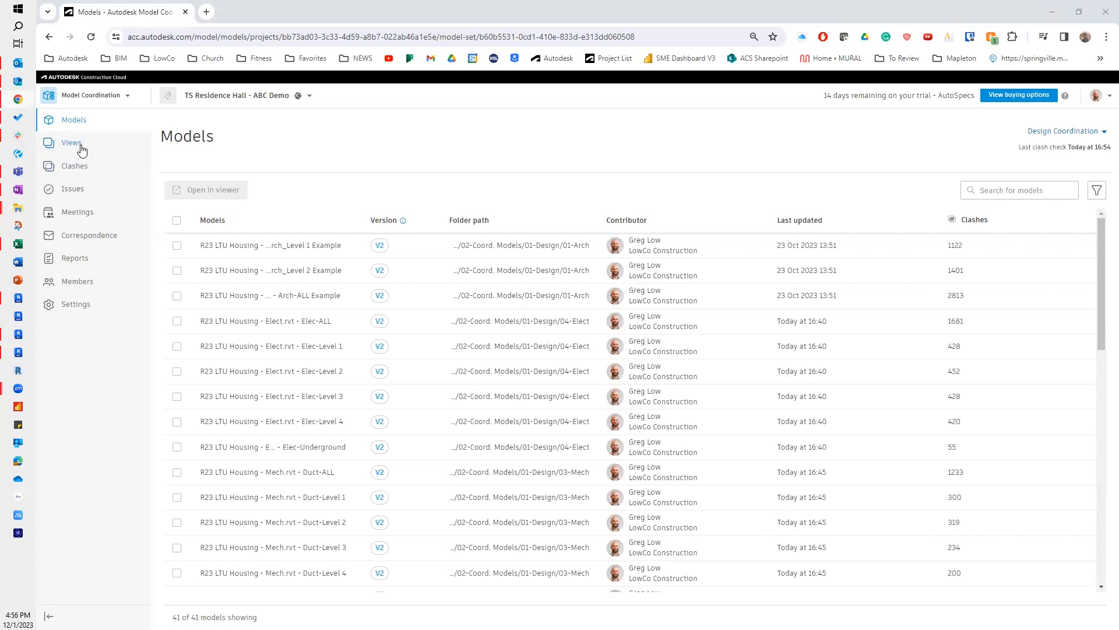
pyautogui.click(1019, 190)
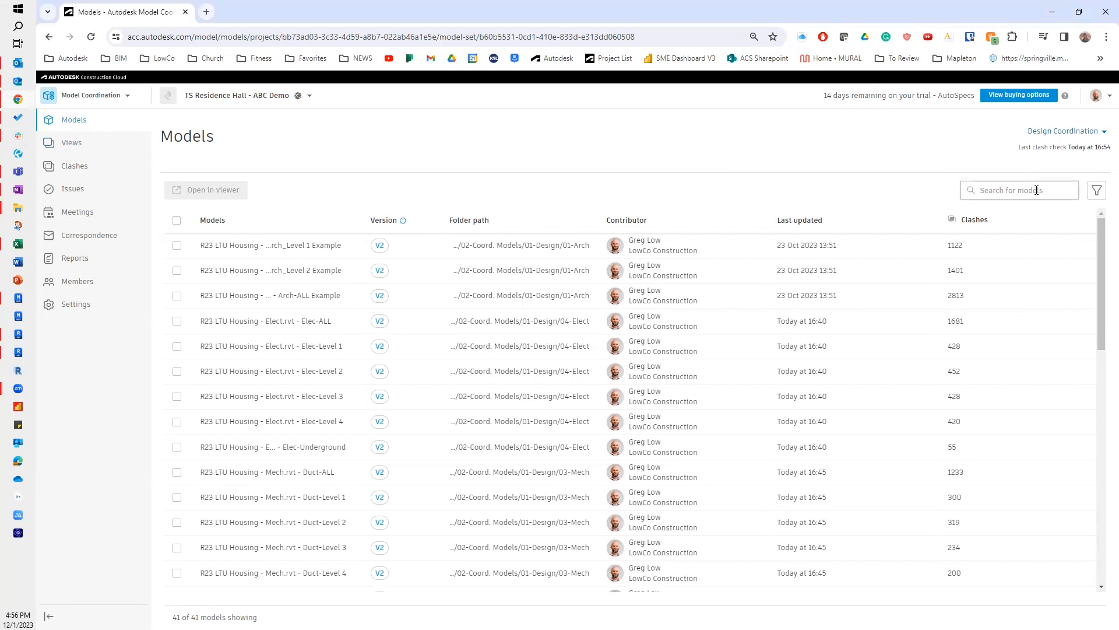
# - Filter the models to 'level 1', select all seven including Struc-Level 1, and view them together
pyautogui.write('level 1')
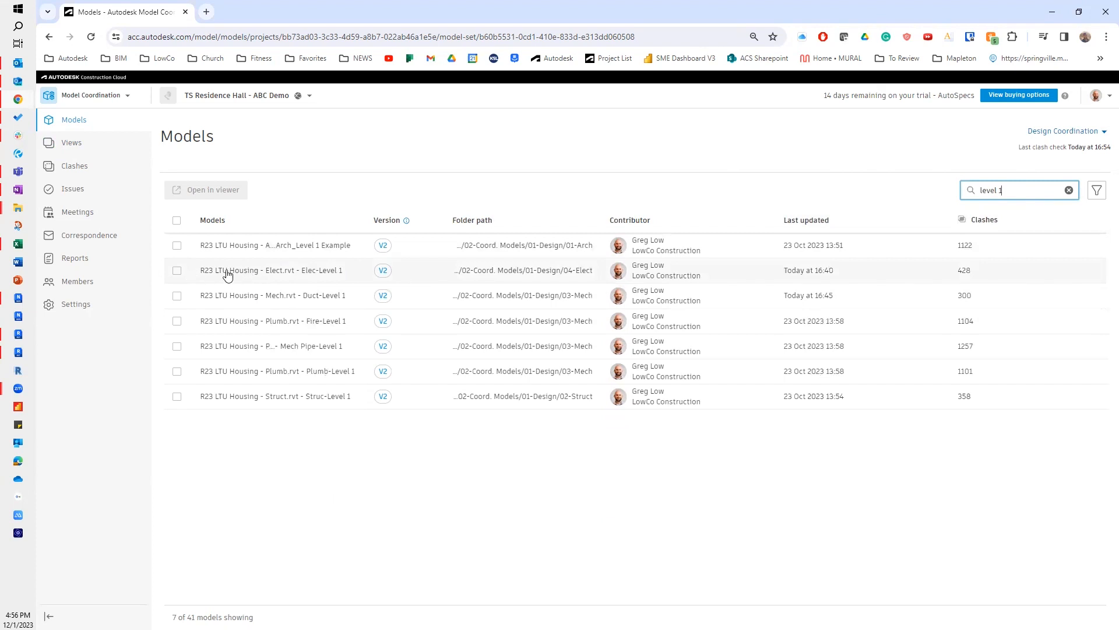
pyautogui.click(176, 270)
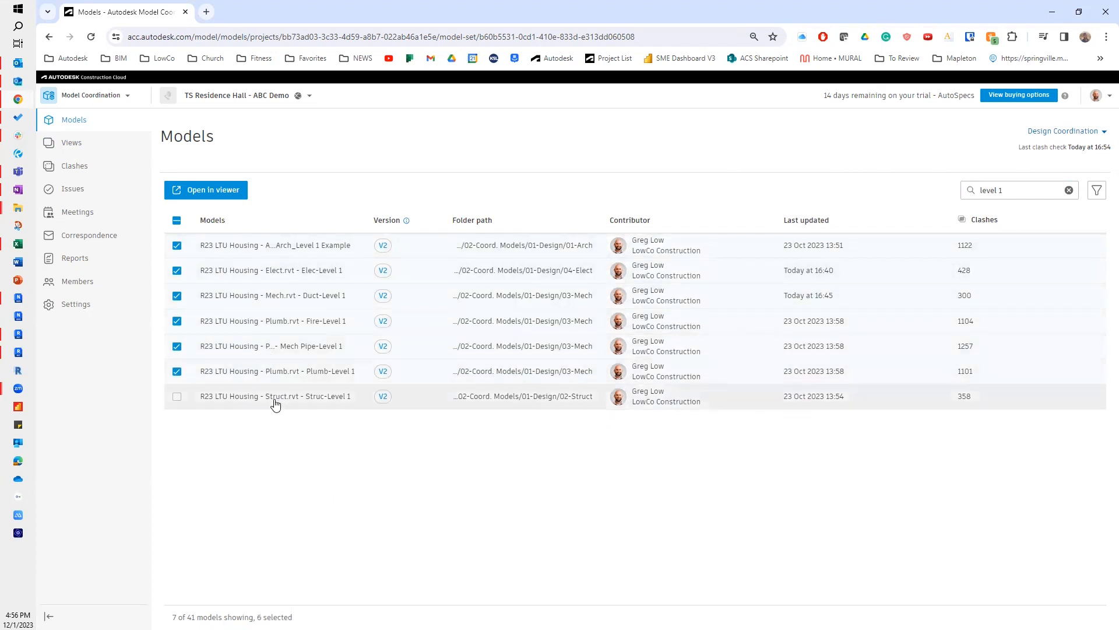
pyautogui.click(176, 397)
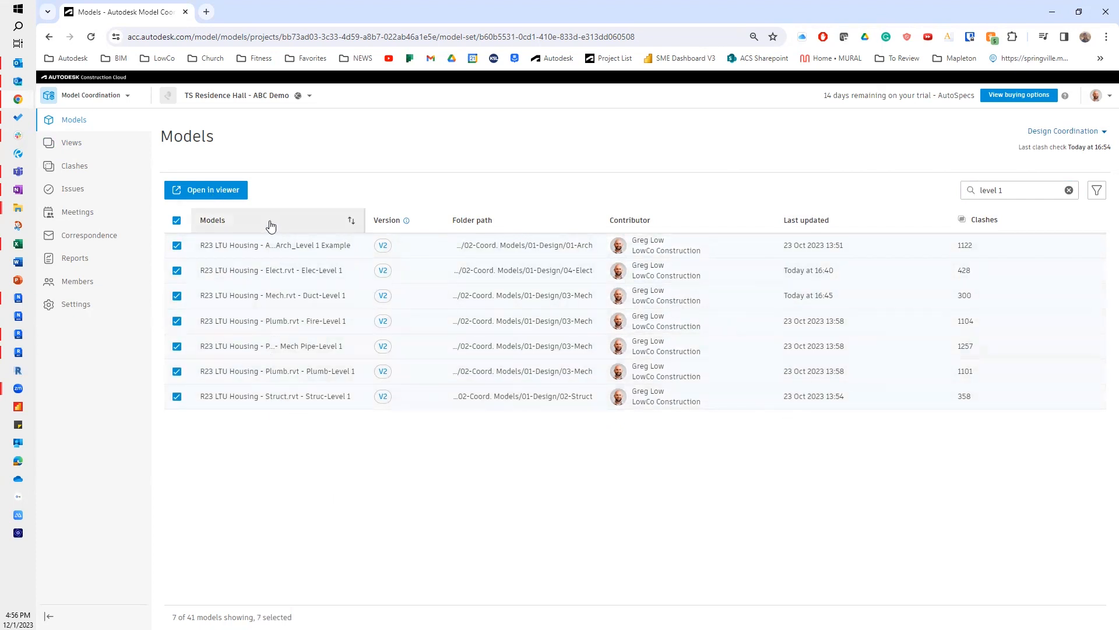
pyautogui.click(206, 189)
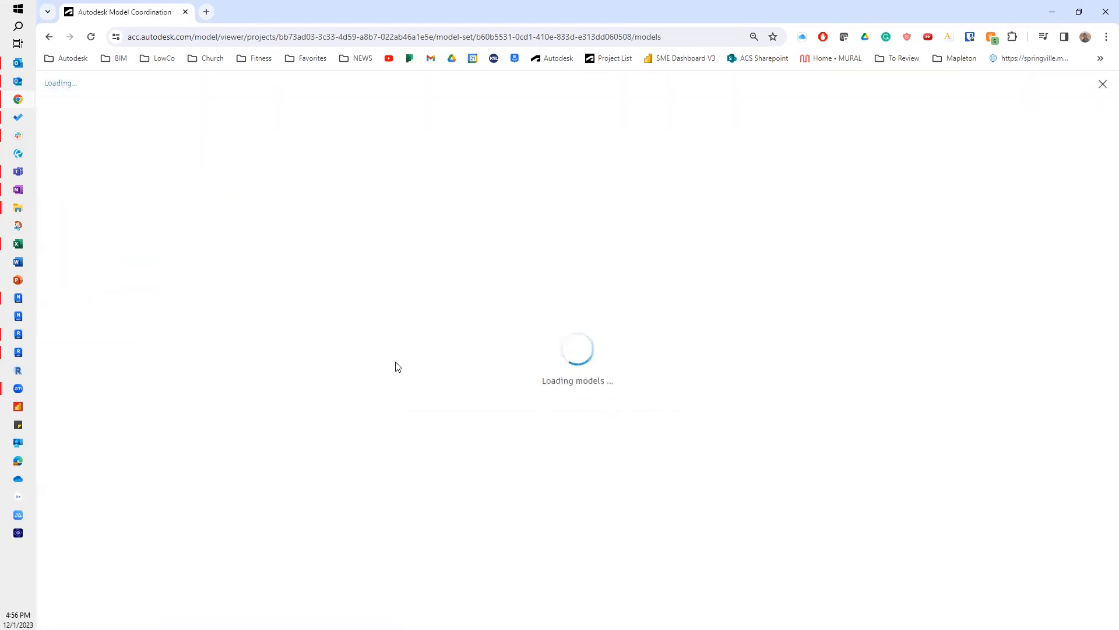
pyautogui.moveTo(378, 431)
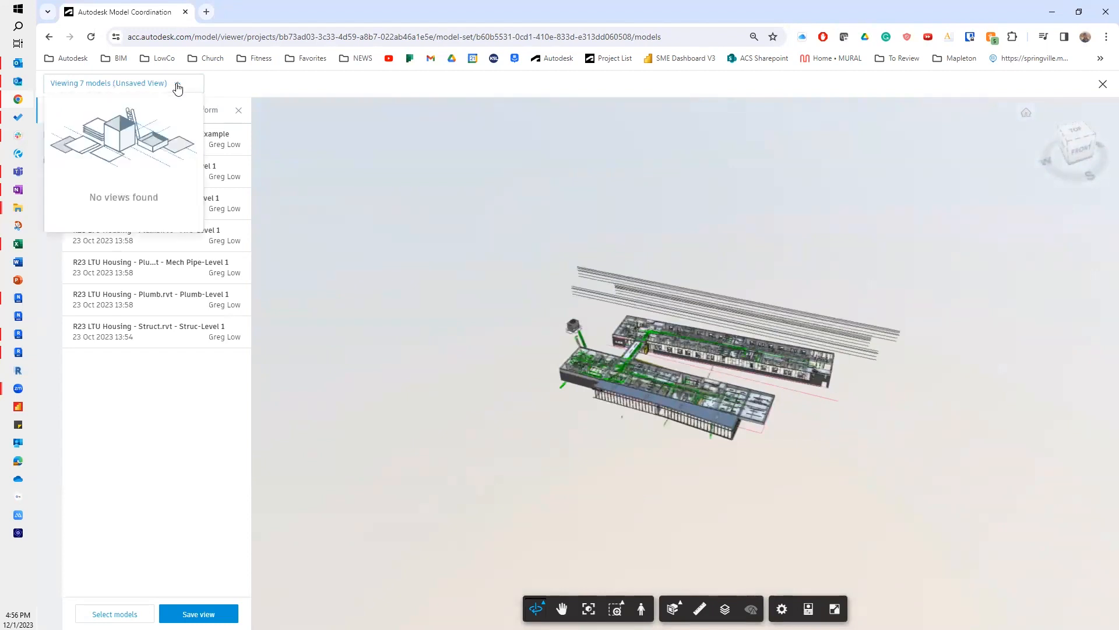
# - With the seven Level 1 models loaded, start saving the combination as a view
pyautogui.click(177, 88)
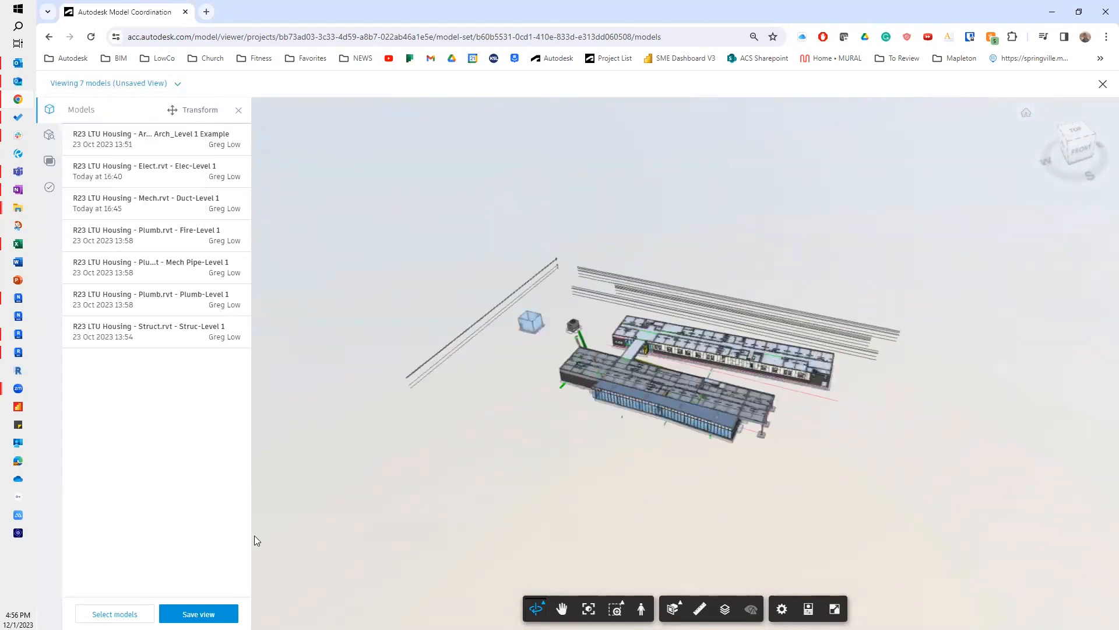
pyautogui.click(198, 614)
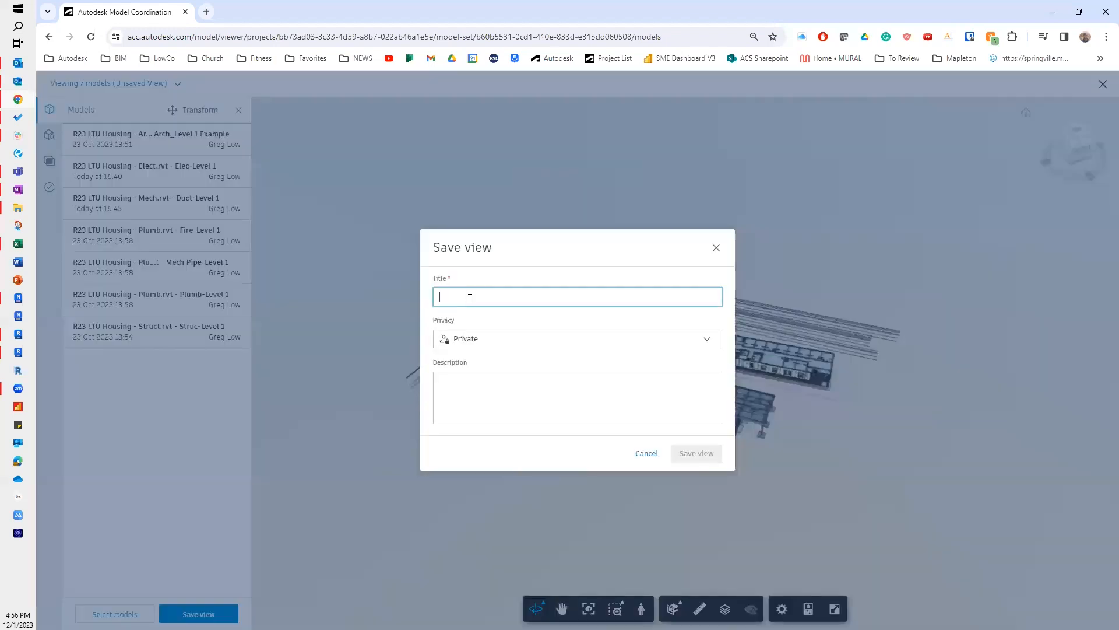
# - Save the view as 'Level 1 Design Coord.' with Privacy kept Private
pyautogui.write('Level 1 Design Coord')
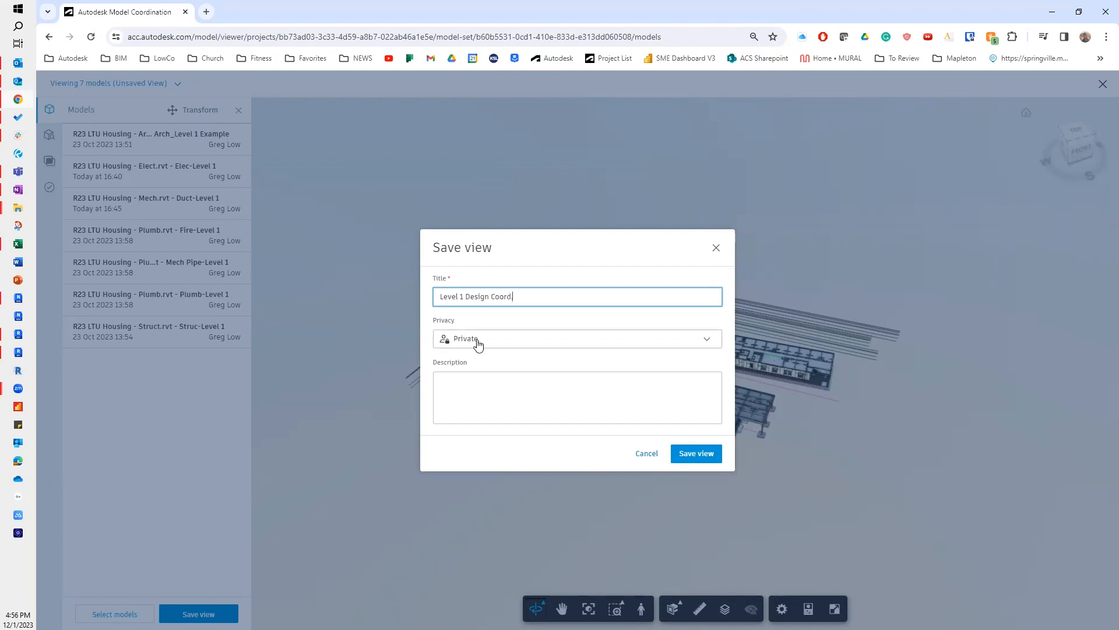
pyautogui.click(576, 338)
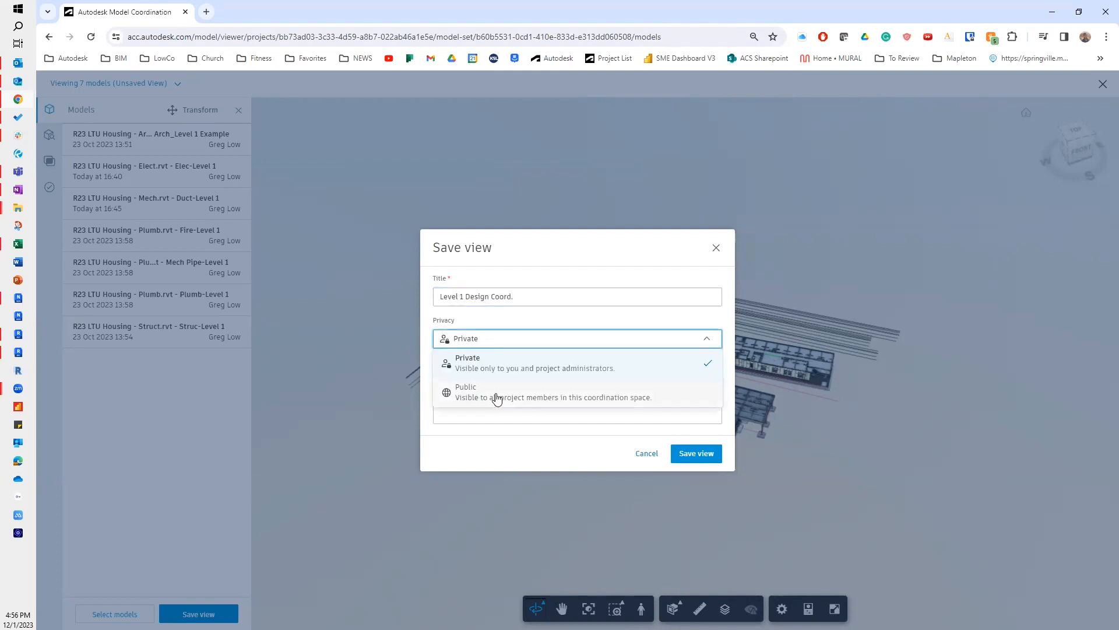
pyautogui.moveTo(517, 372)
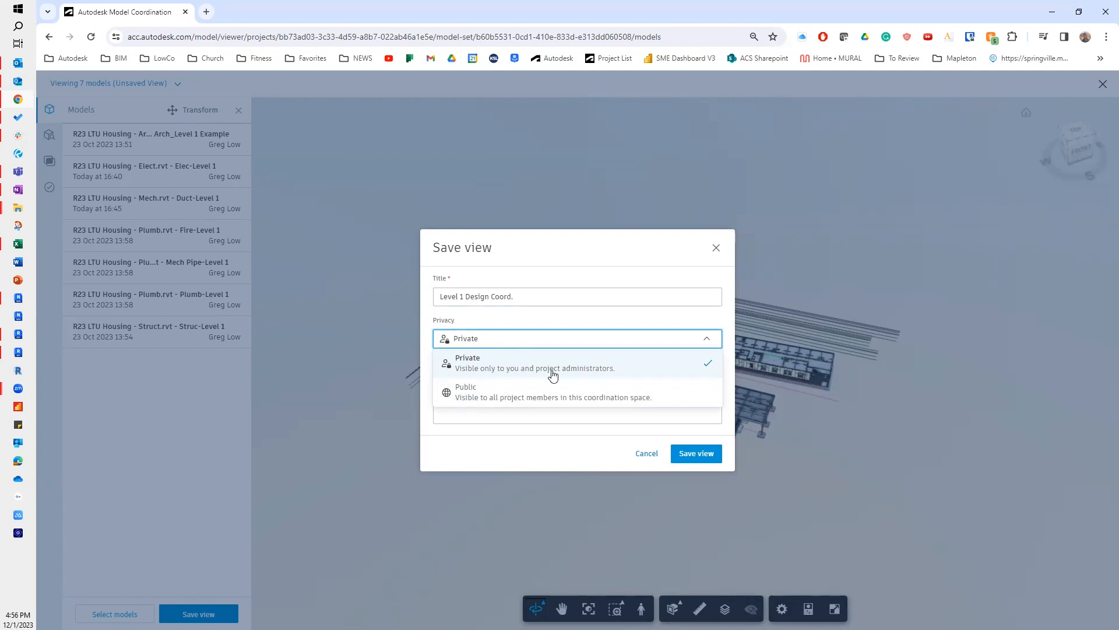
pyautogui.moveTo(539, 360)
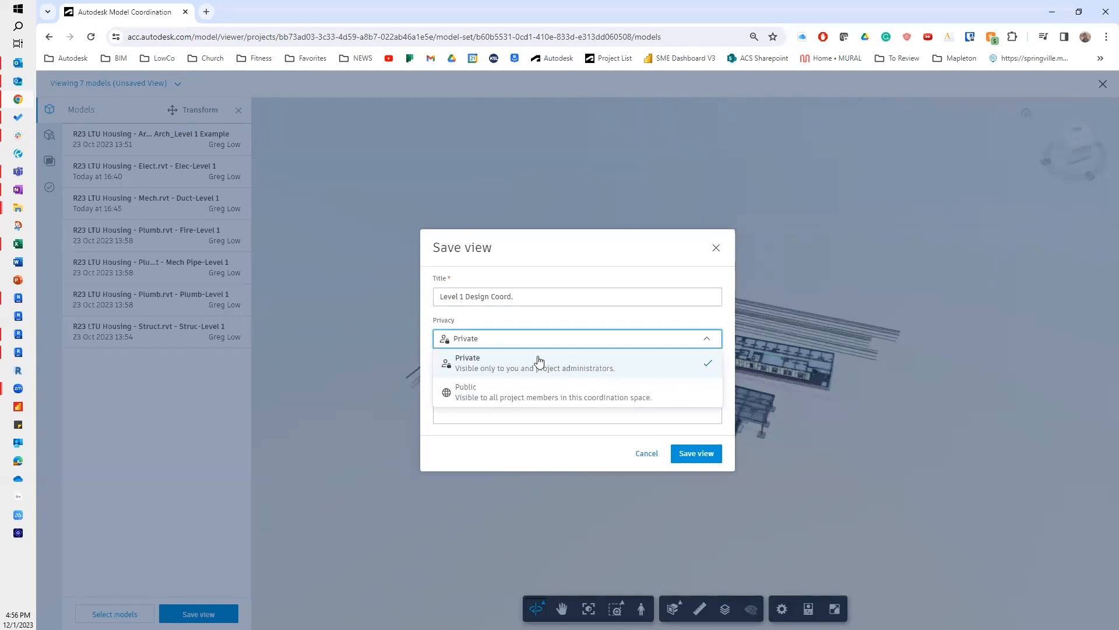
pyautogui.moveTo(524, 393)
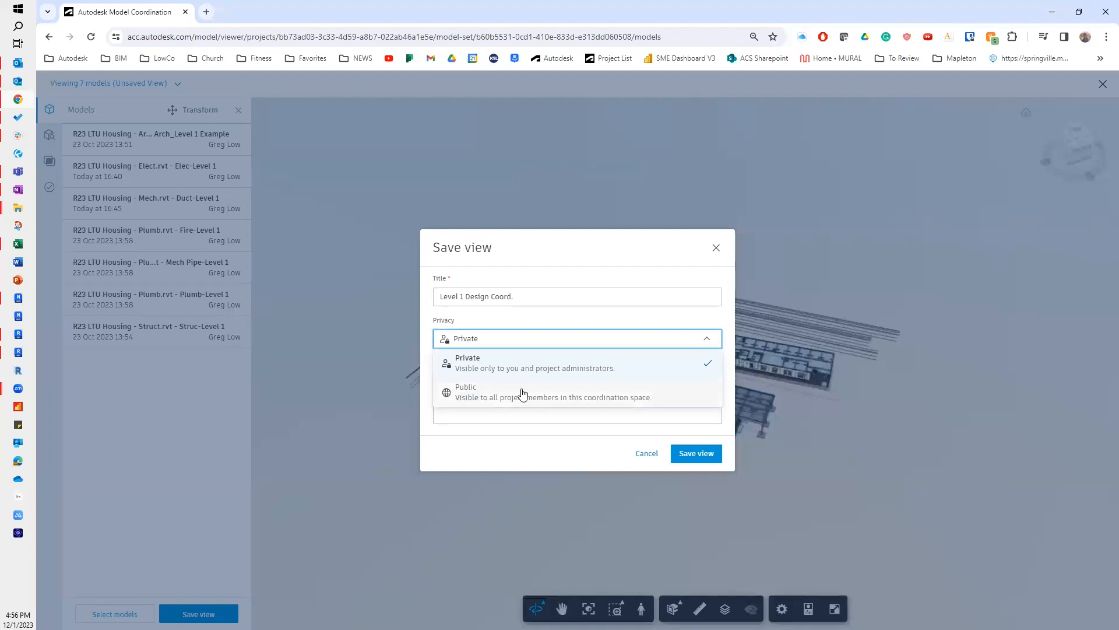
pyautogui.moveTo(579, 365)
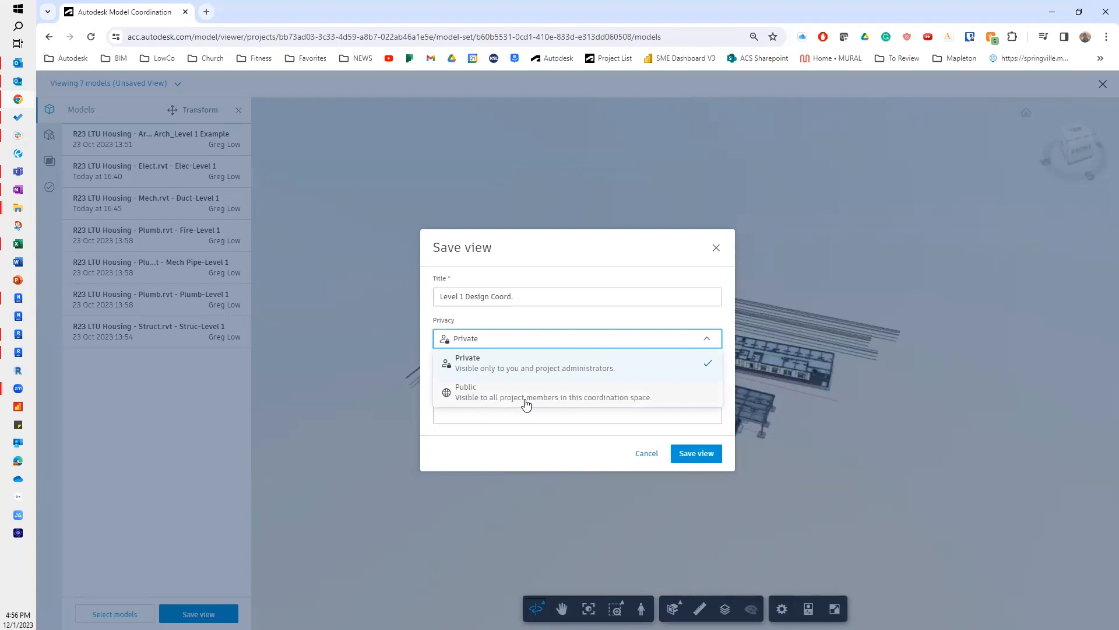
pyautogui.moveTo(518, 367)
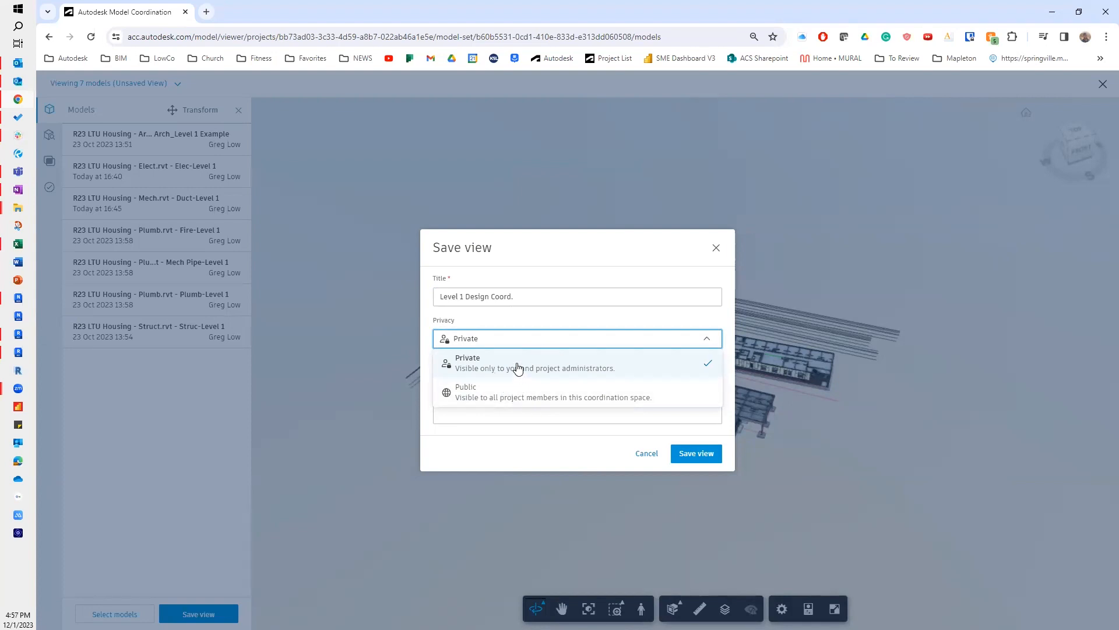
pyautogui.click(467, 362)
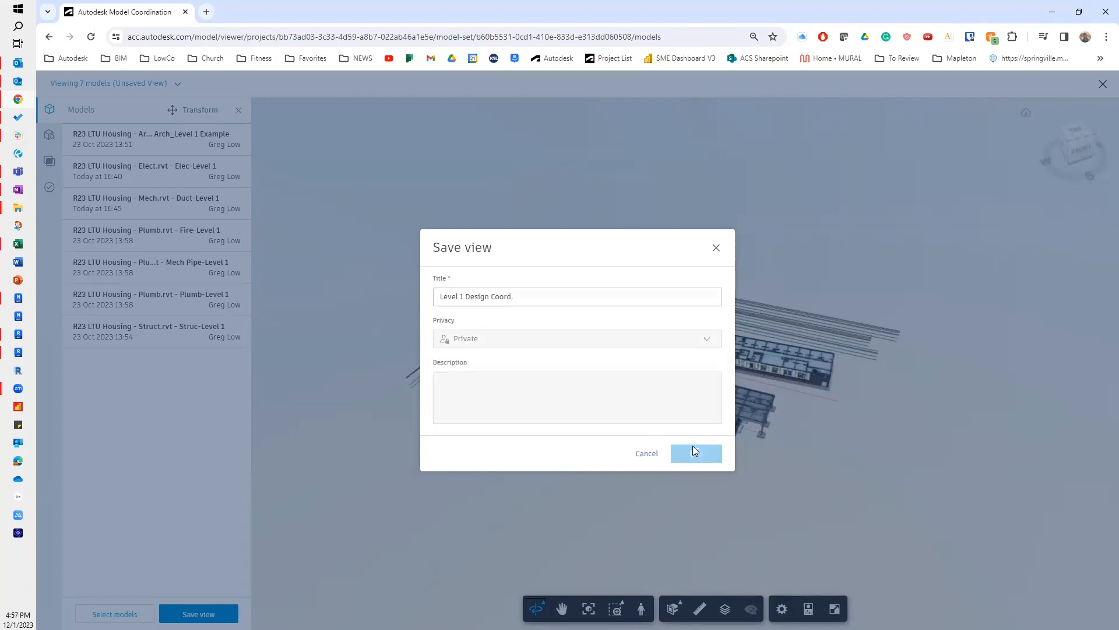
pyautogui.click(694, 452)
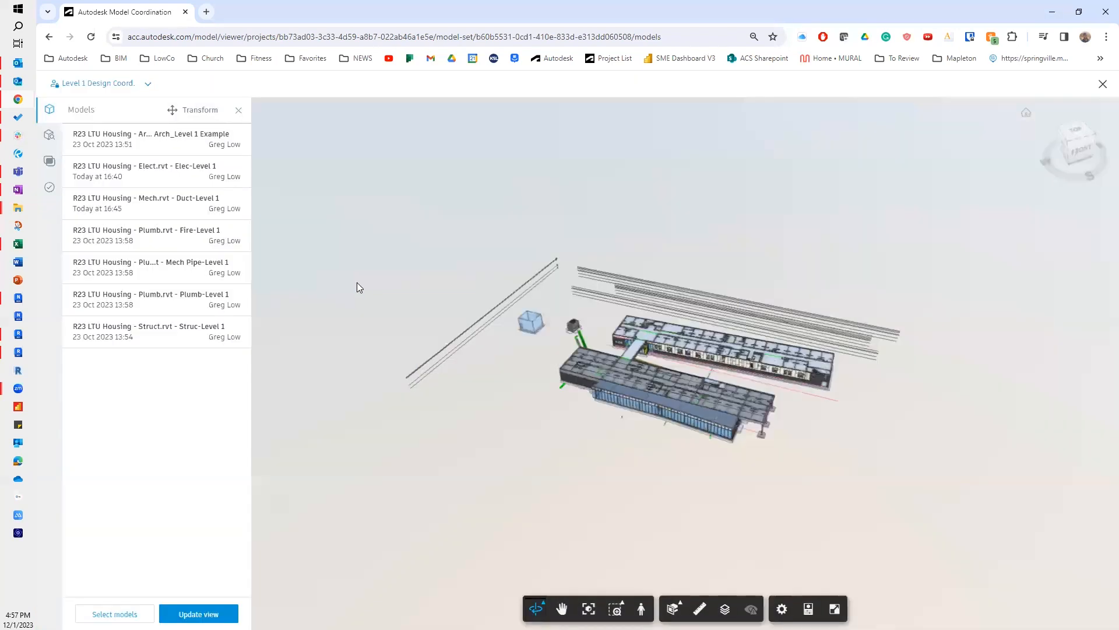
pyautogui.moveTo(1034, 213)
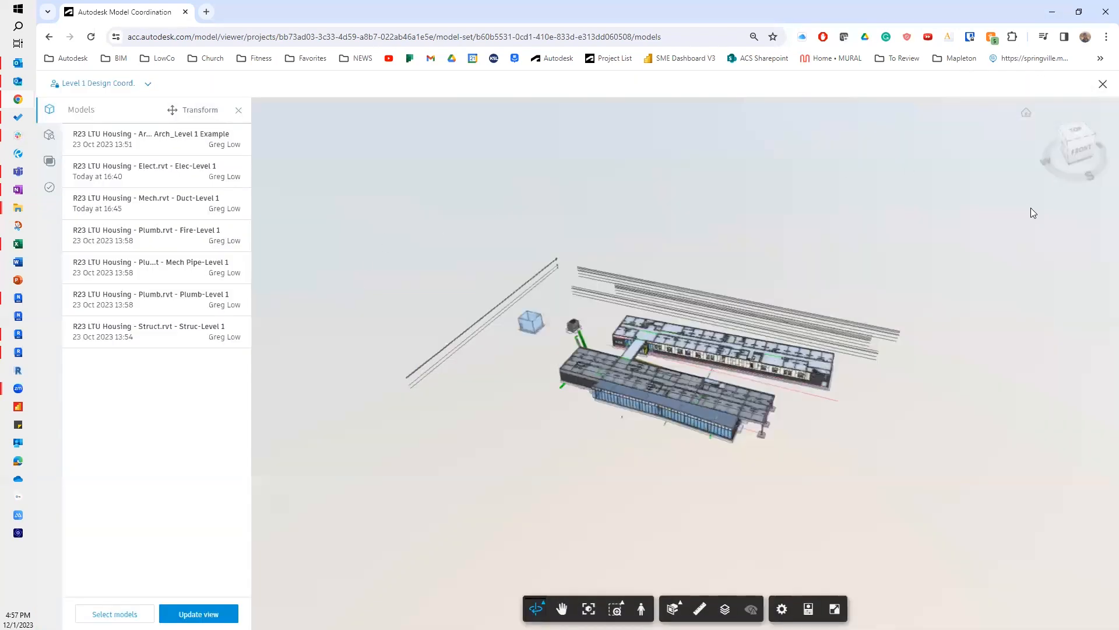